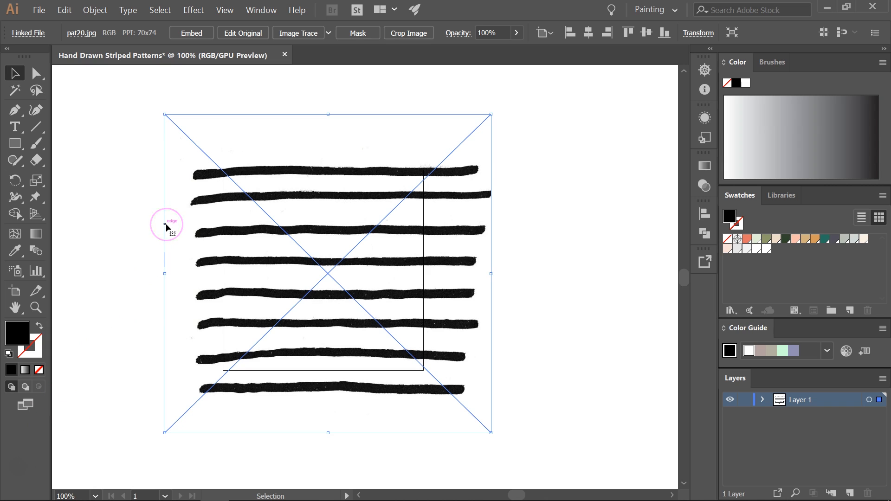
pyautogui.moveTo(297, 33)
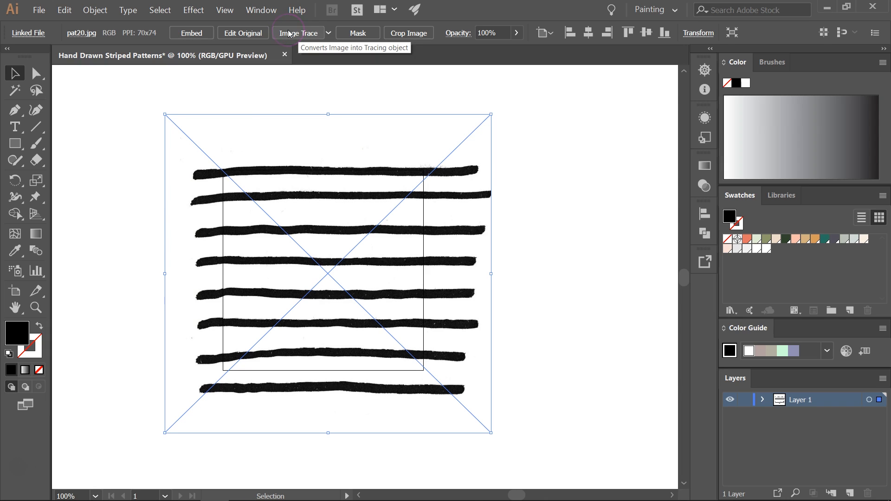
# - Trace the placed stripes image with the Black and White Logo preset
pyautogui.click(327, 32)
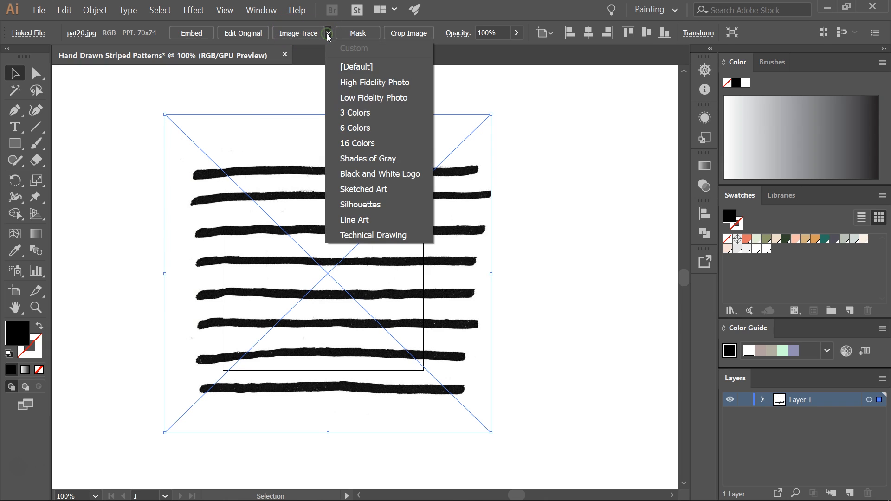
pyautogui.moveTo(391, 174)
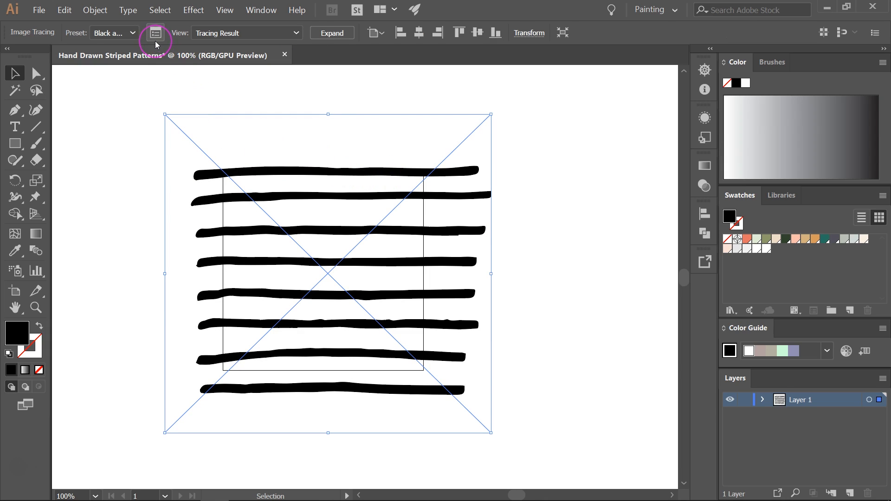
pyautogui.moveTo(154, 32)
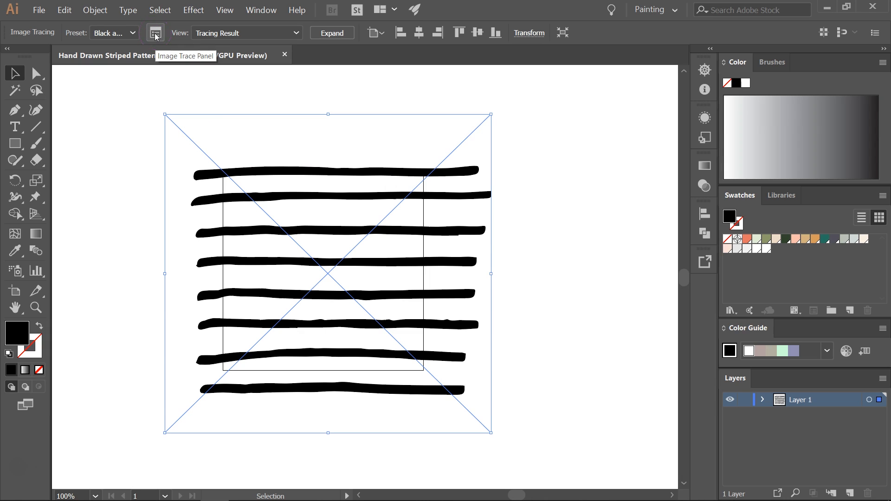
# - In the Image Trace panel, enable Ignore White and set Paths fidelity to 60%
pyautogui.click(261, 9)
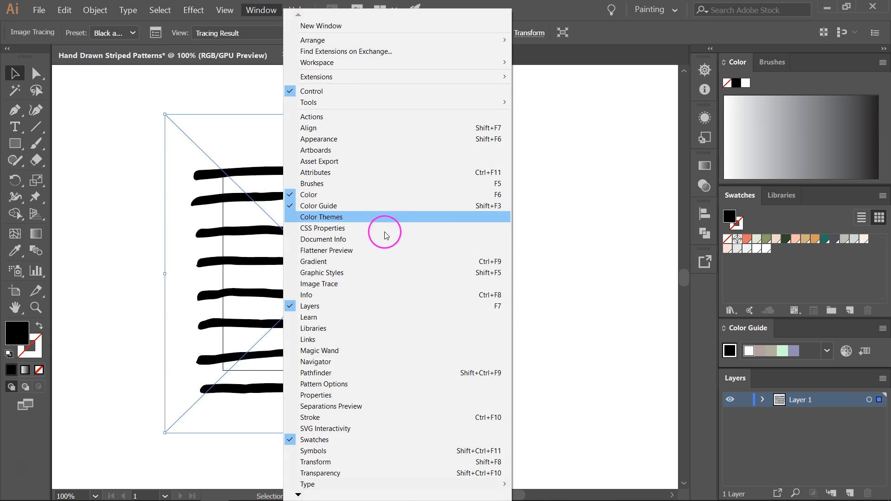
pyautogui.click(319, 284)
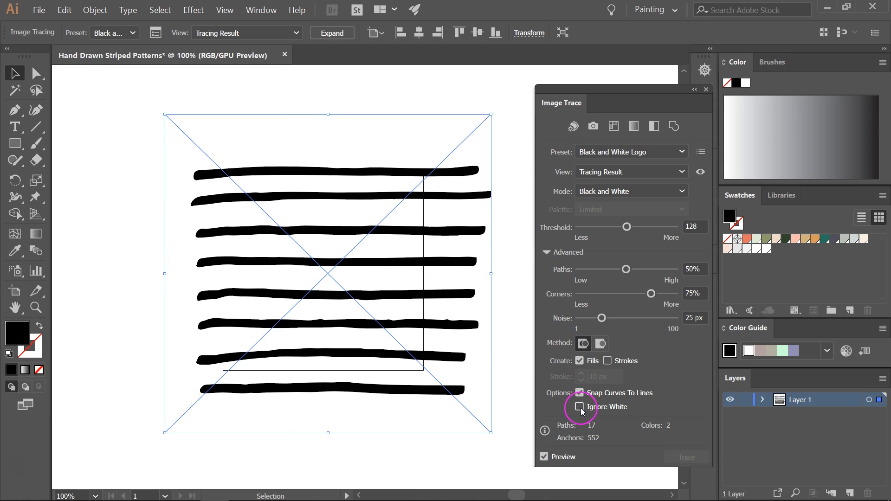
pyautogui.click(579, 407)
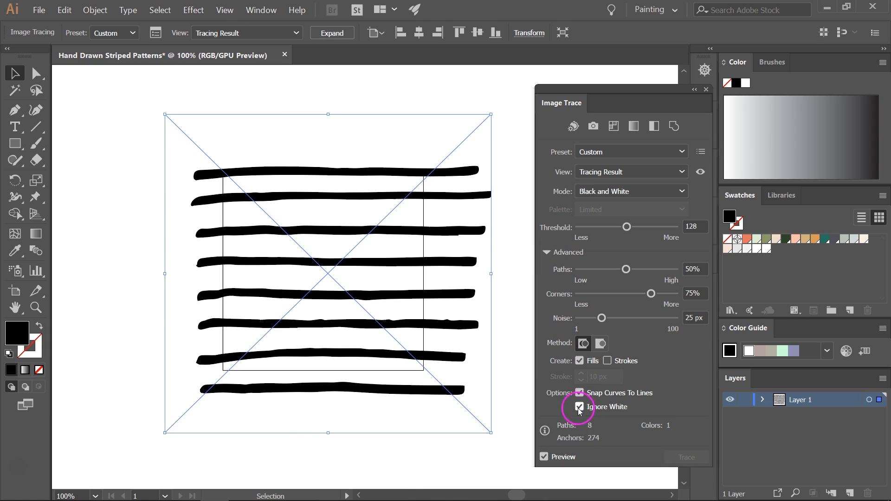
pyautogui.click(579, 392)
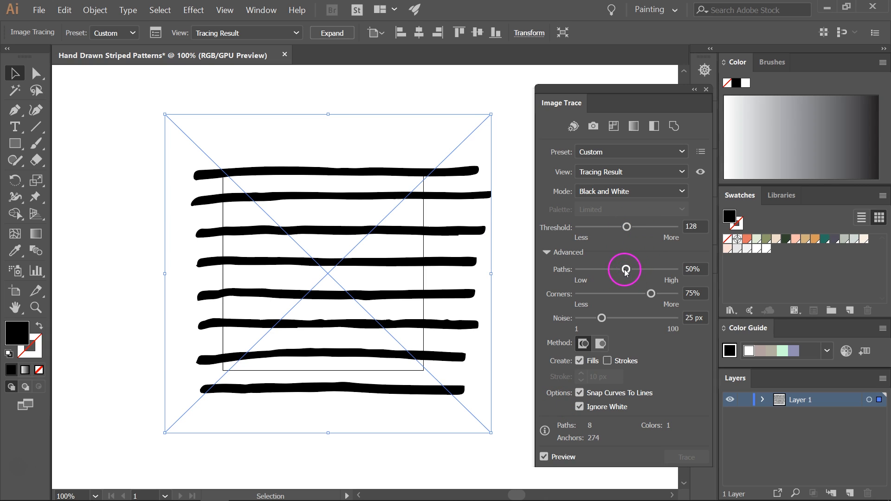
pyautogui.moveTo(625, 270); pyautogui.dragTo(635, 269)
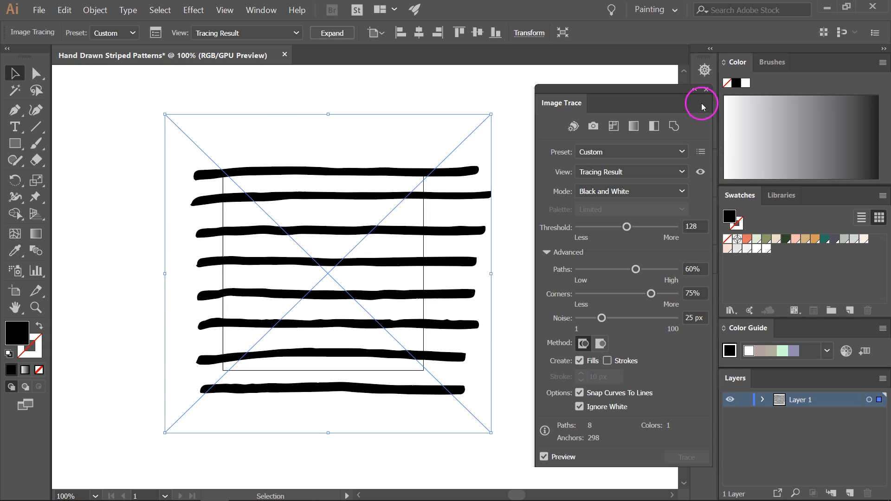
pyautogui.click(705, 90)
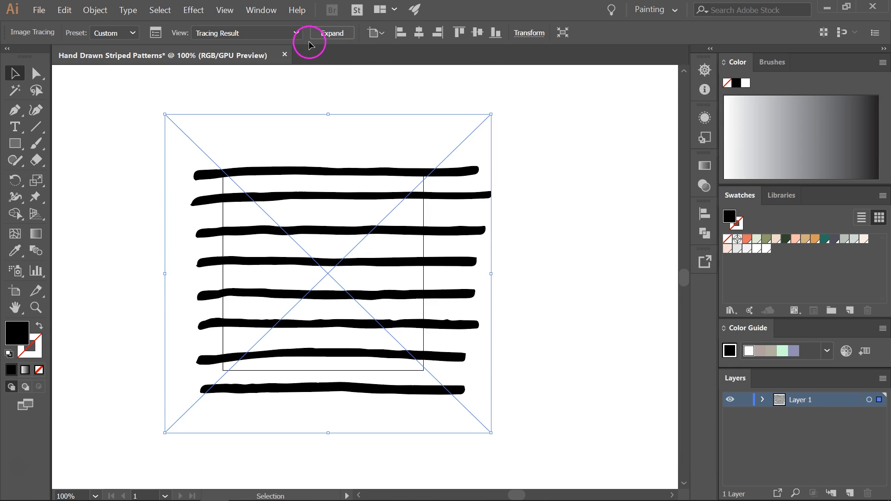
# - Expand the trace into vector paths, show rulers, and select the stripes group
pyautogui.click(332, 33)
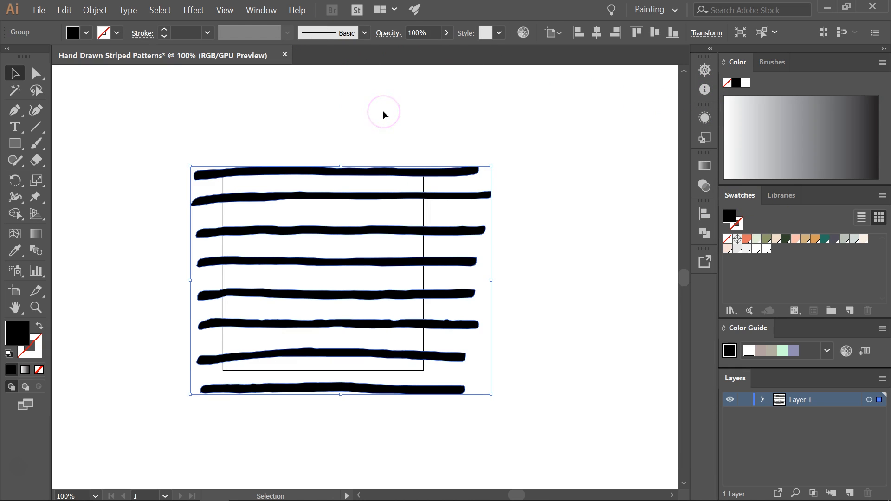
pyautogui.moveTo(227, 176)
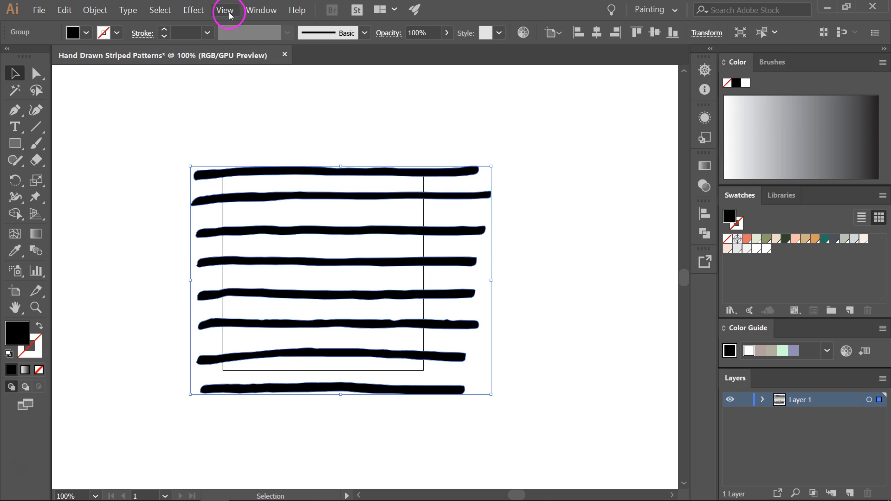
pyautogui.click(225, 10)
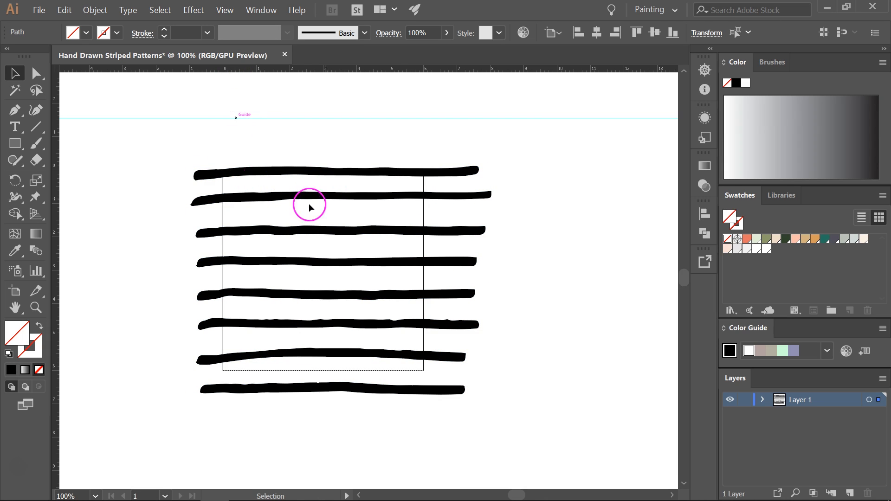
pyautogui.click(284, 174)
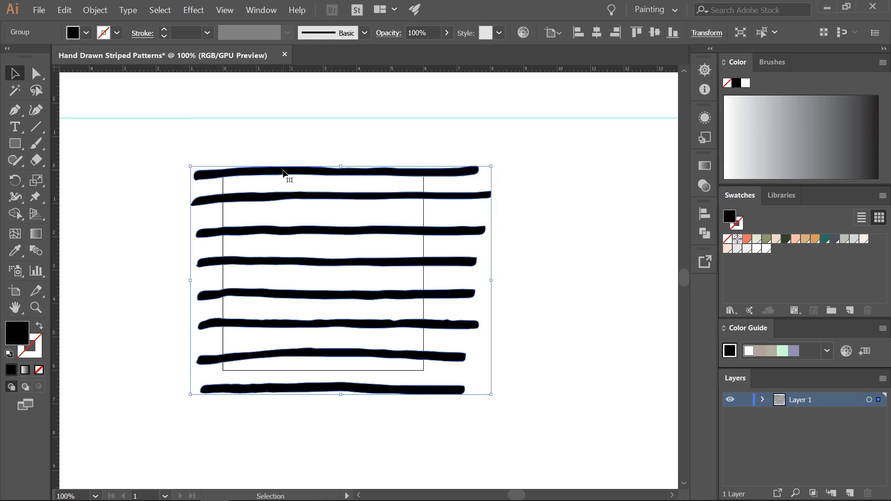
# - Ungroup the stripes and drag one onto the top guide, stacking the rest lower
pyautogui.rightClick(287, 180)
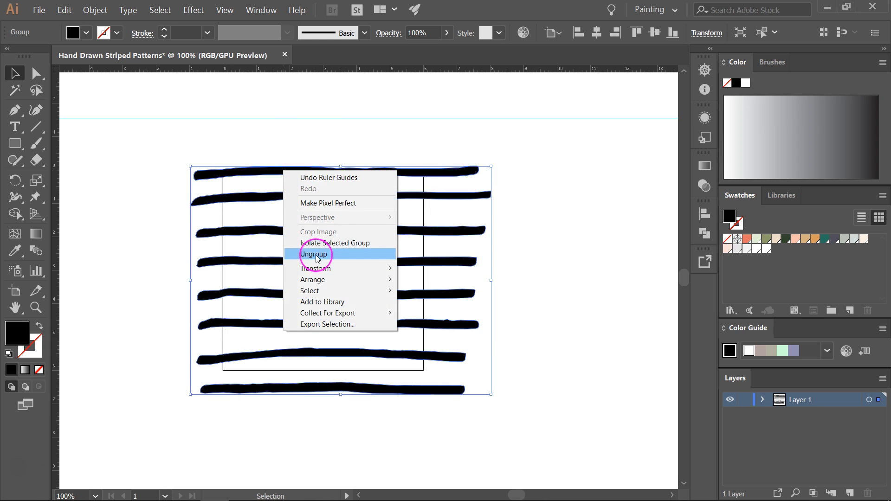
pyautogui.click(313, 254)
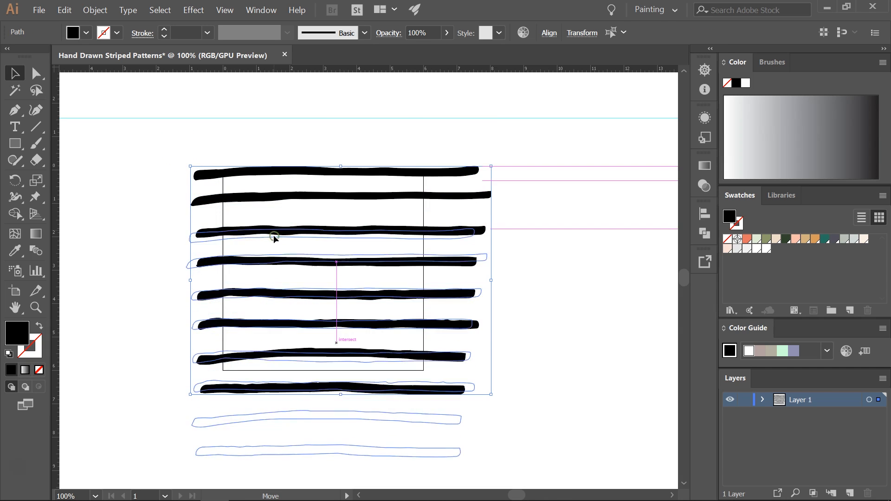
pyautogui.moveTo(273, 238); pyautogui.dragTo(279, 162)
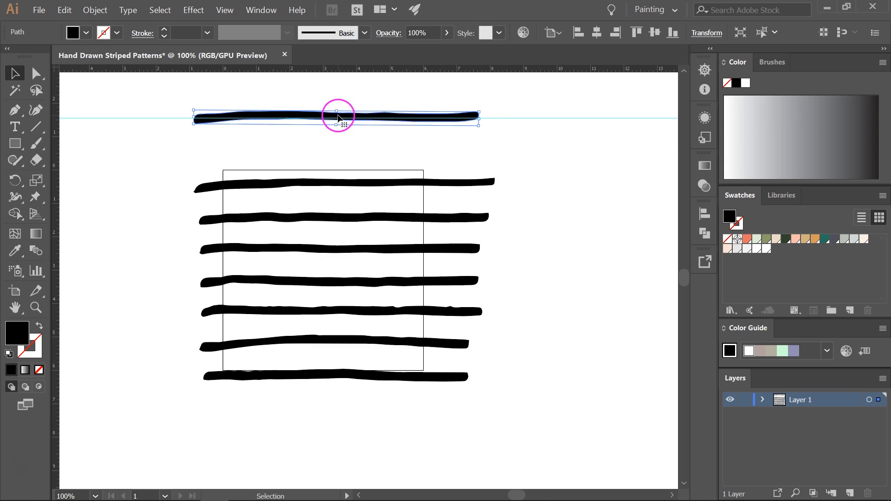
pyautogui.moveTo(337, 117); pyautogui.dragTo(291, 417)
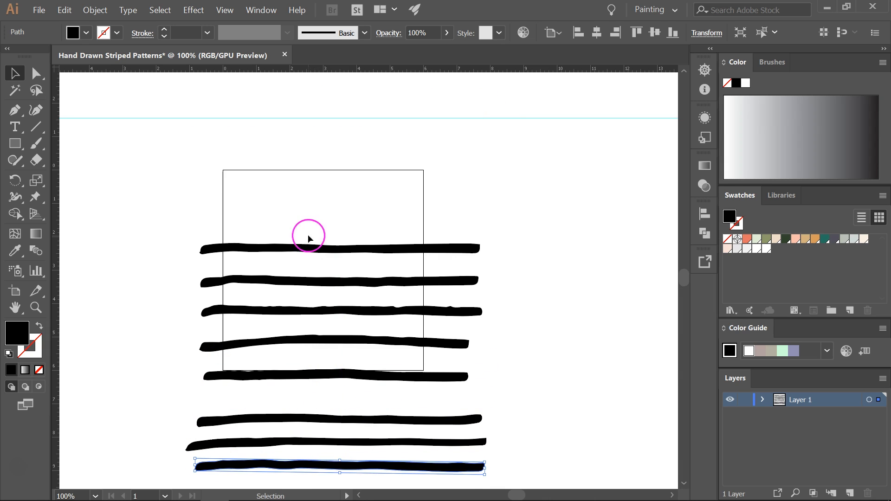
pyautogui.moveTo(337, 464); pyautogui.dragTo(337, 120)
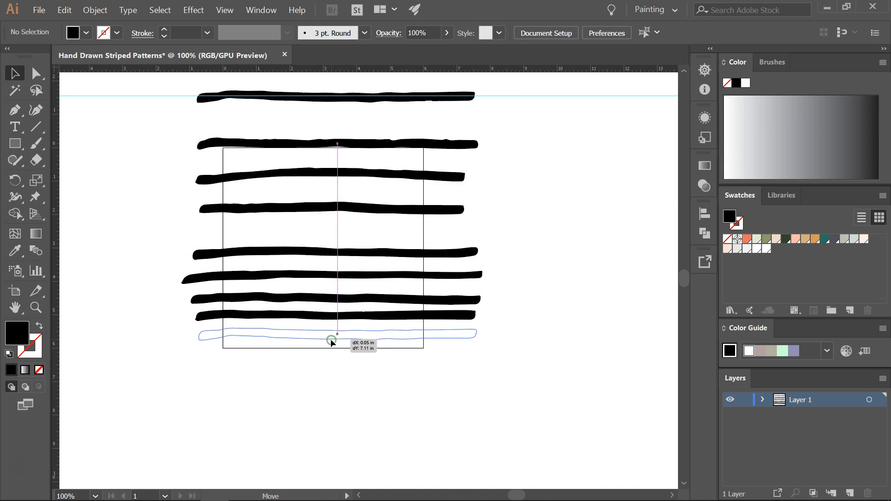
pyautogui.moveTo(332, 341); pyautogui.dragTo(333, 102)
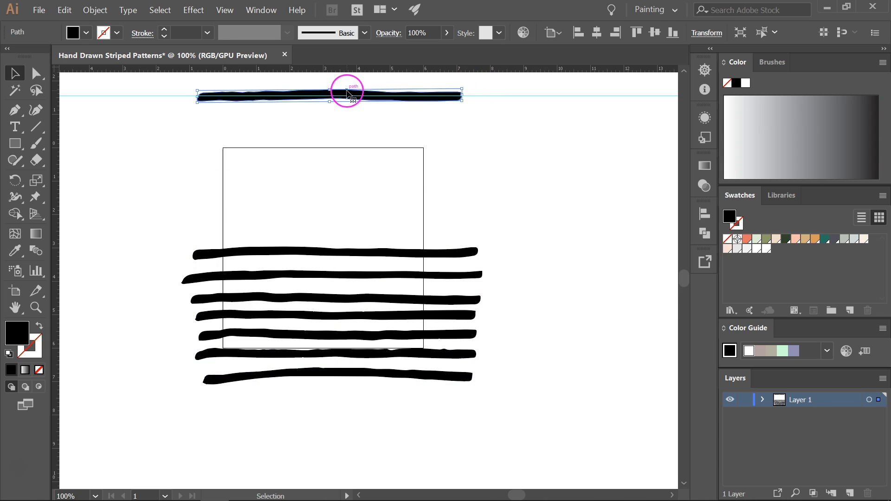
# - Hide guides and drag the seven strokes until evenly spaced across the square
pyautogui.click(224, 10)
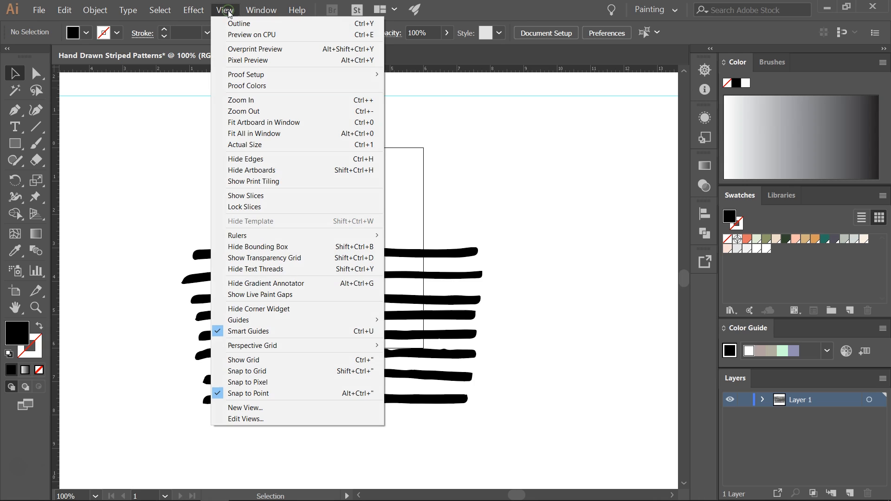
pyautogui.moveTo(248, 320)
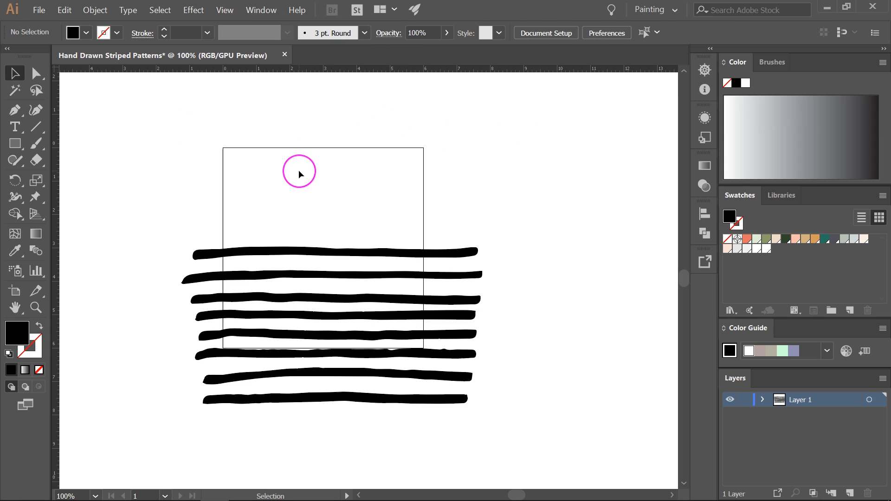
pyautogui.click(335, 253)
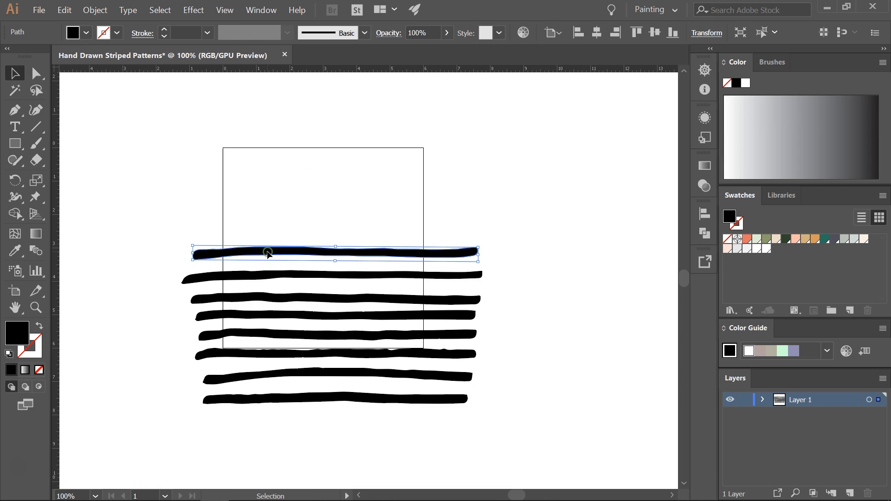
pyautogui.moveTo(267, 253); pyautogui.dragTo(263, 158)
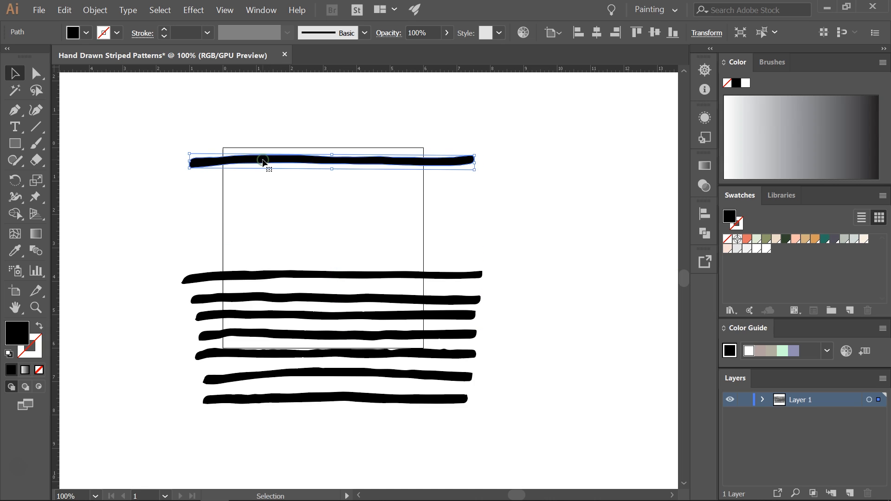
pyautogui.moveTo(258, 370)
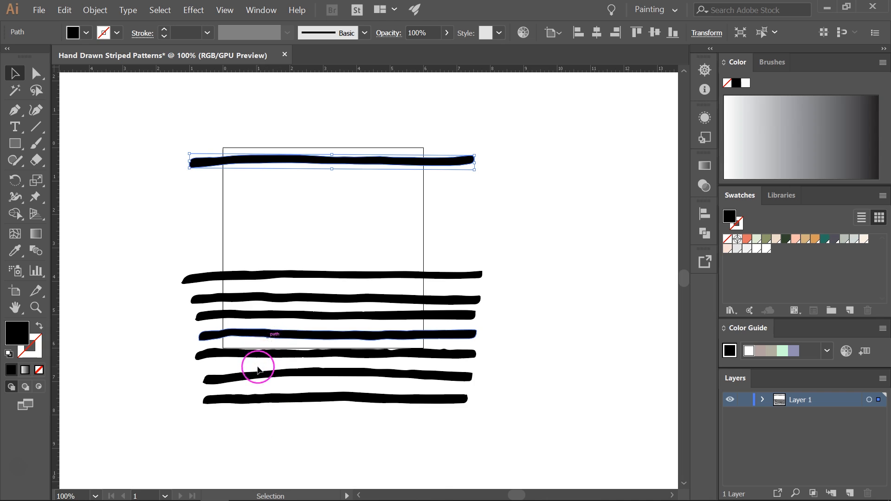
pyautogui.moveTo(274, 195)
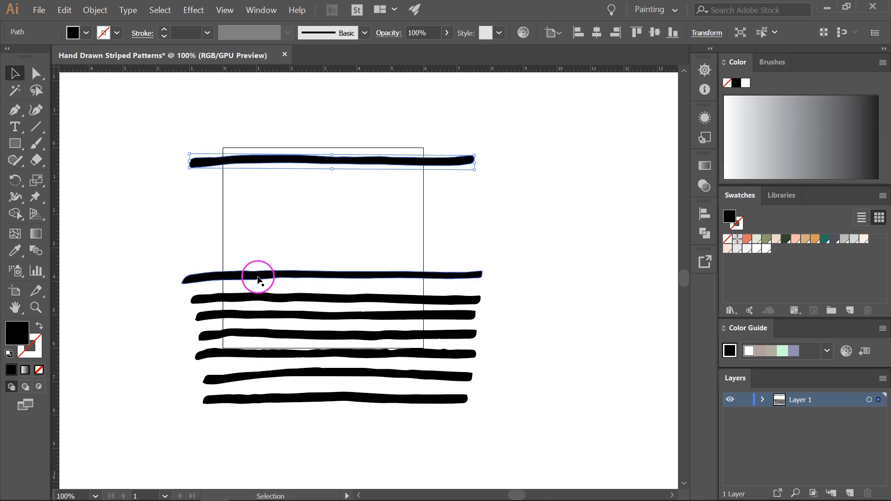
pyautogui.moveTo(259, 280); pyautogui.dragTo(253, 184)
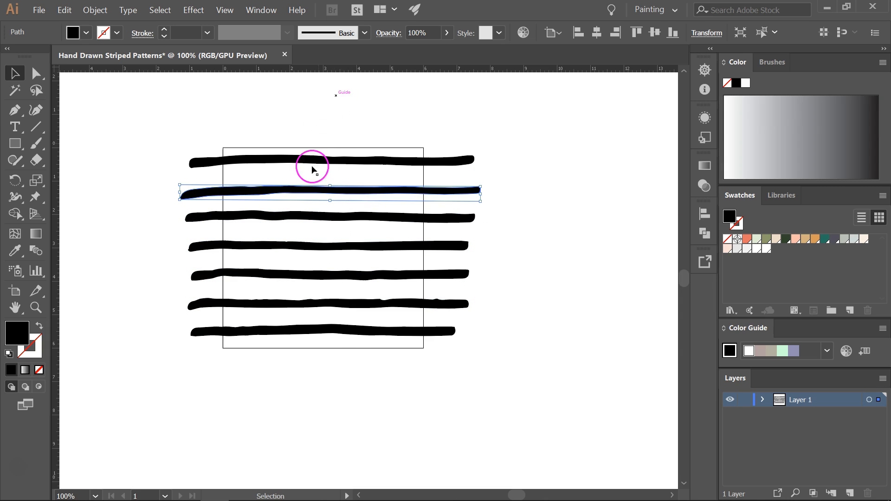
pyautogui.click(261, 88)
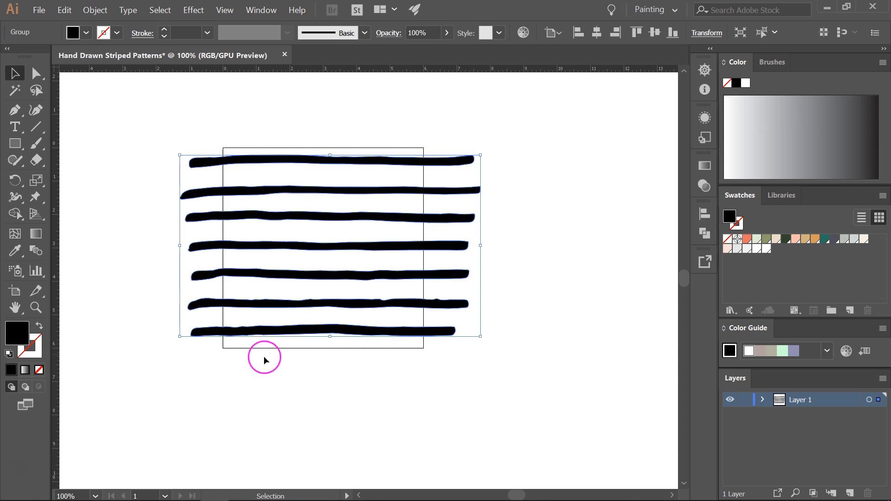
pyautogui.moveTo(208, 329)
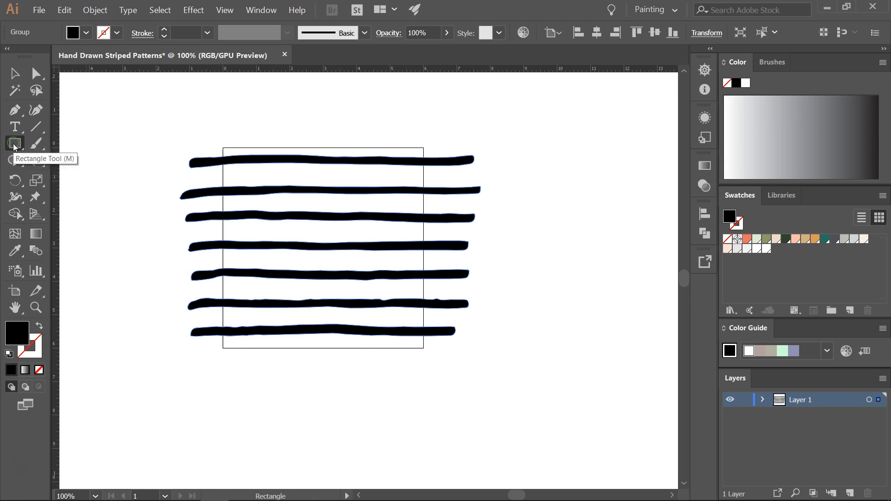
# - Draw a 6 × 6 inch rectangle over the strokes with the Rectangle tool
pyautogui.click(319, 244)
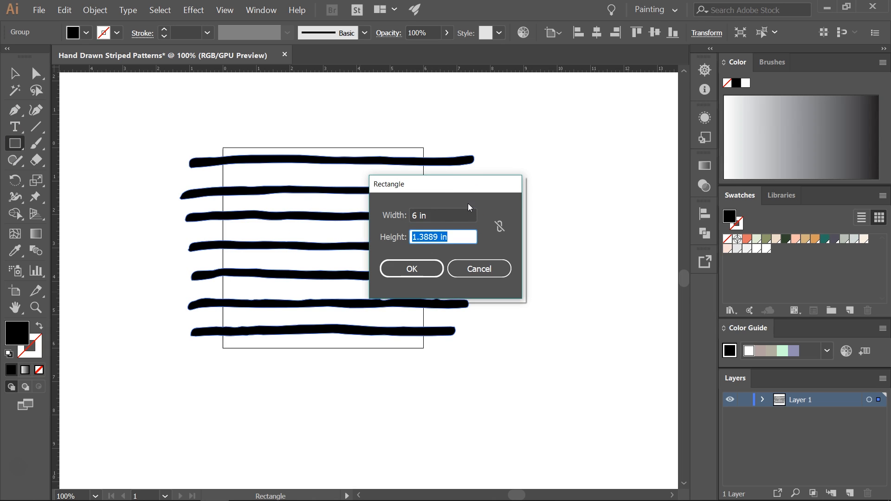
pyautogui.click(410, 268)
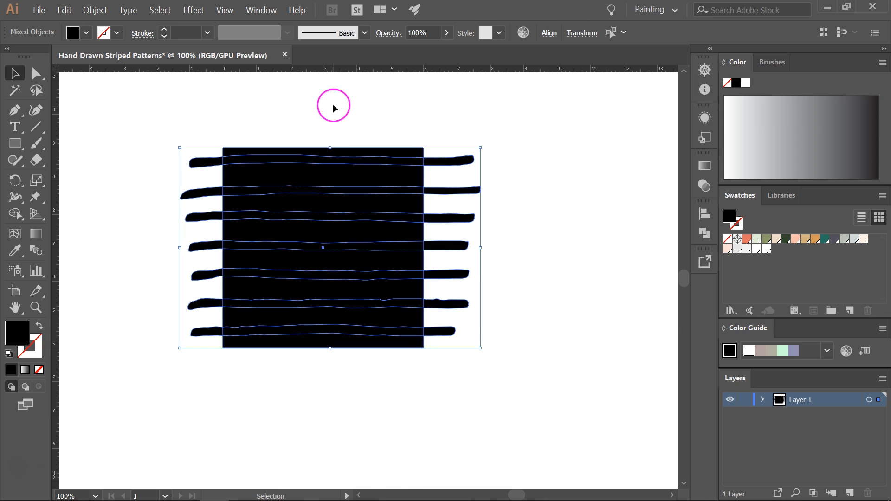
# - Trim the strokes to the square's edges with Pathfinder's Crop
pyautogui.click(261, 10)
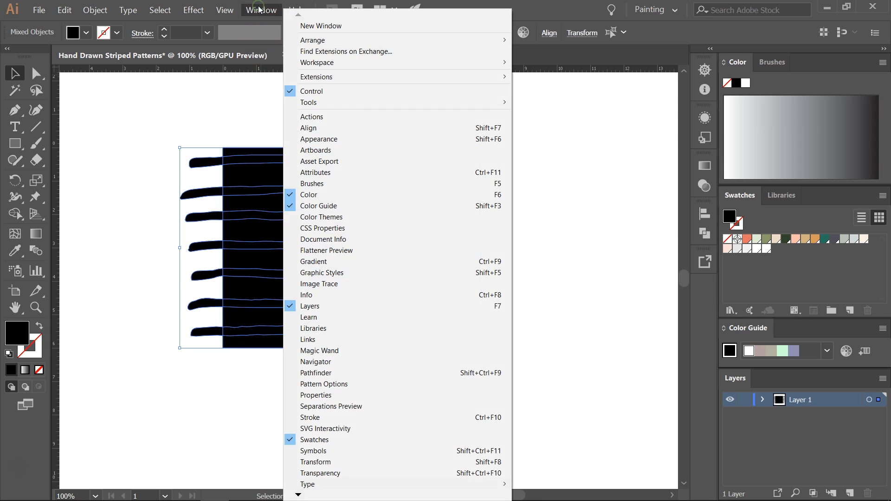
pyautogui.moveTo(320, 373)
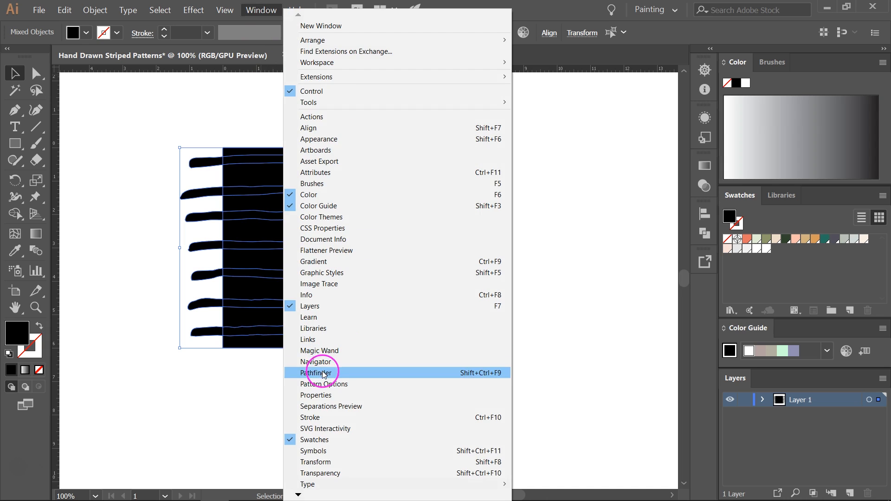
pyautogui.click(320, 373)
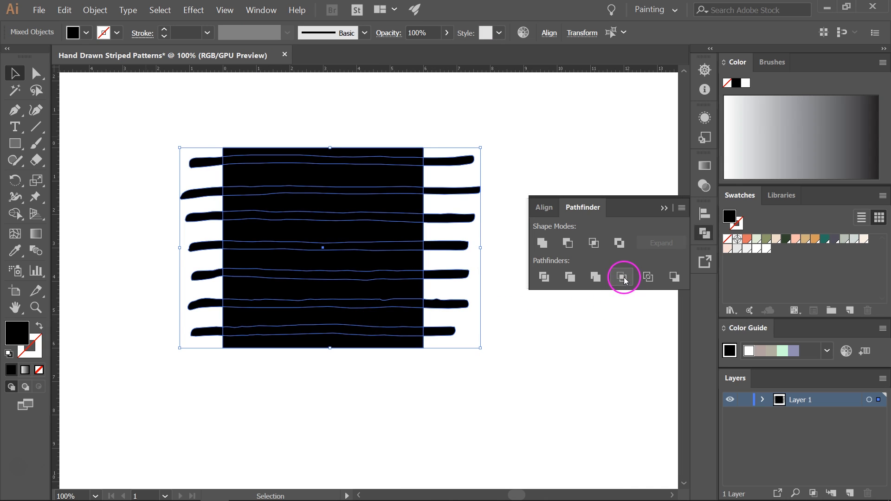
pyautogui.click(623, 277)
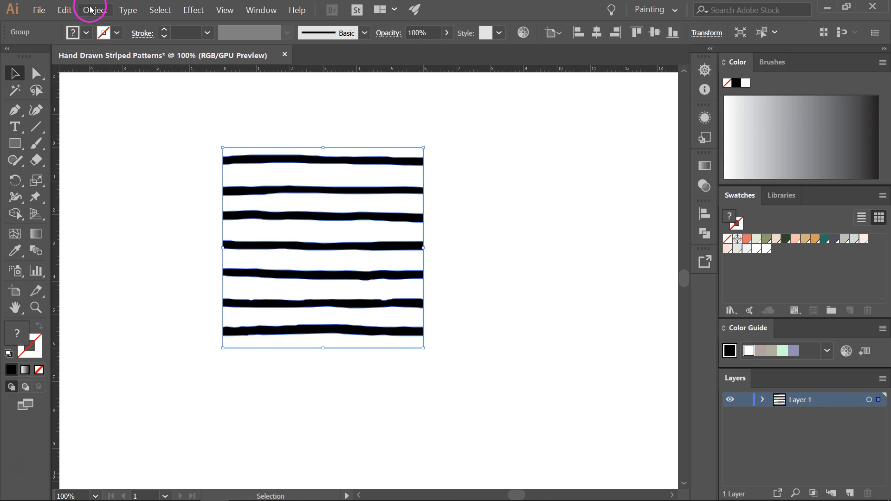
# - Make a pattern swatch from the striped tile and dismiss the Swatches notice
pyautogui.click(95, 9)
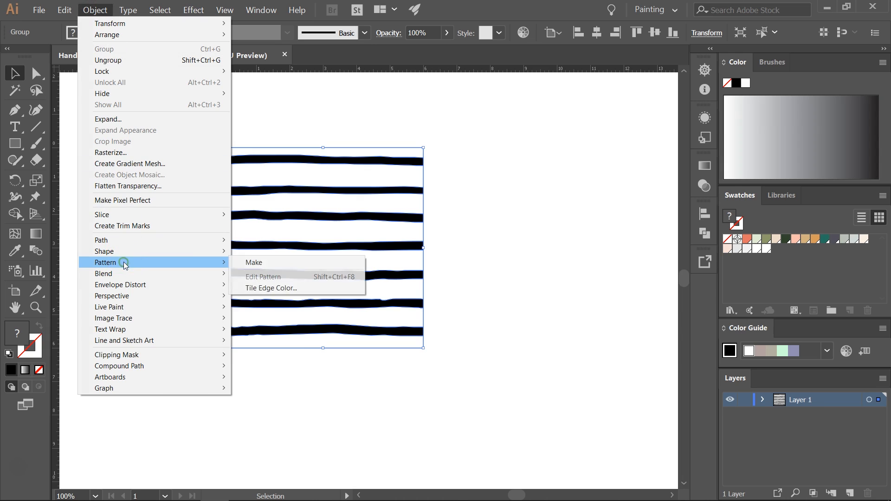
pyautogui.click(254, 262)
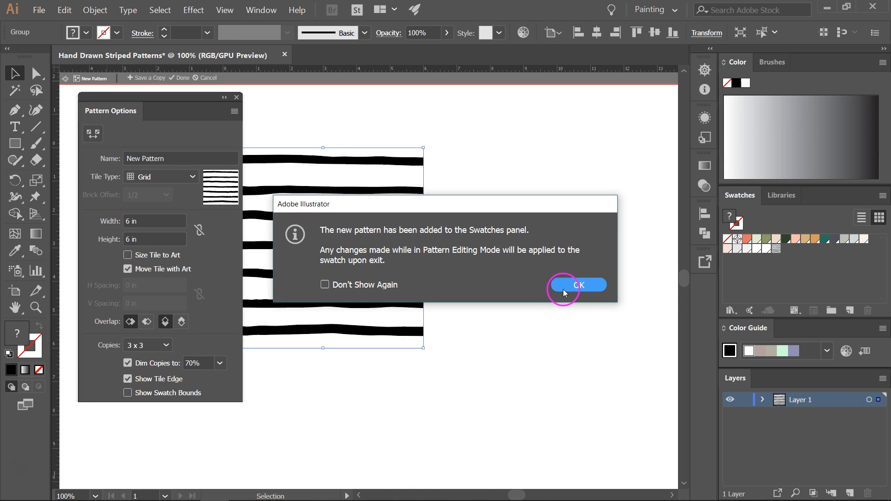
pyautogui.click(579, 284)
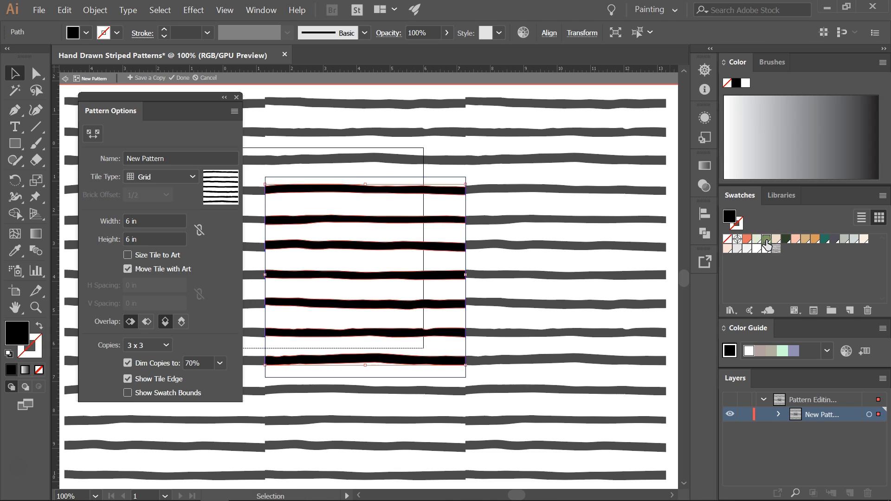
# - Recolour the pattern stripes from black to teal using the Swatches panel
pyautogui.click(816, 240)
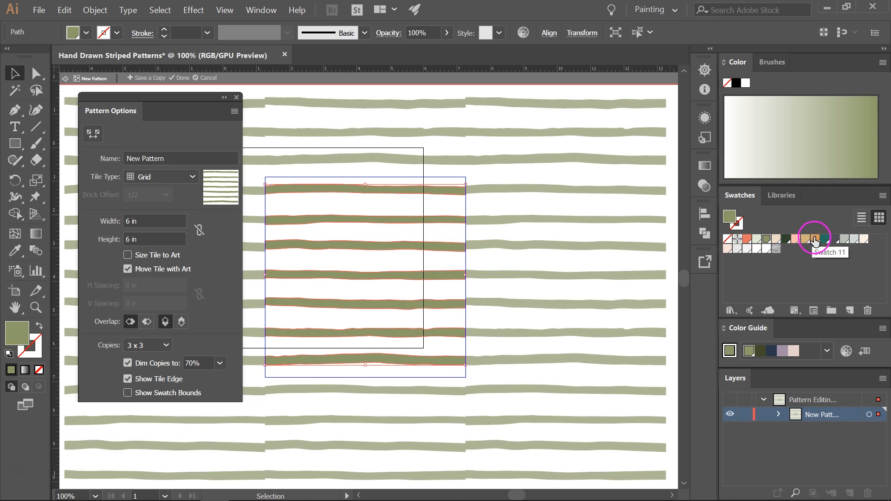
pyautogui.click(815, 239)
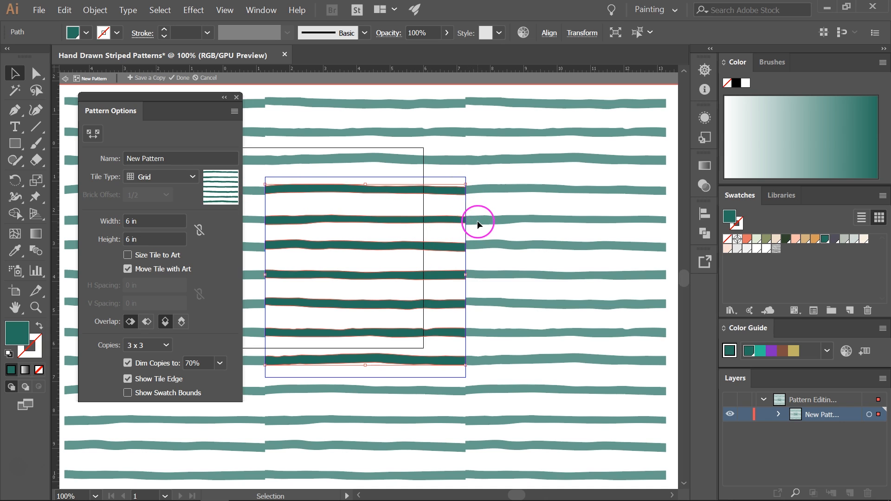
pyautogui.moveTo(474, 248)
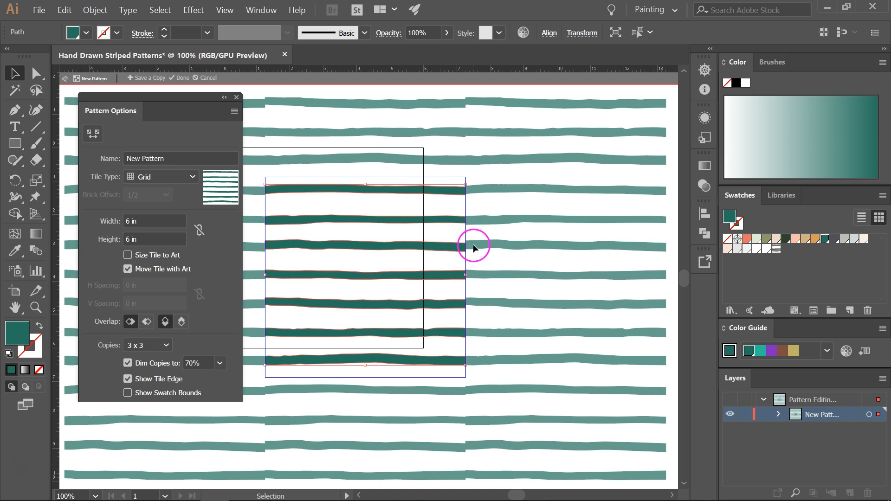
pyautogui.moveTo(543, 173)
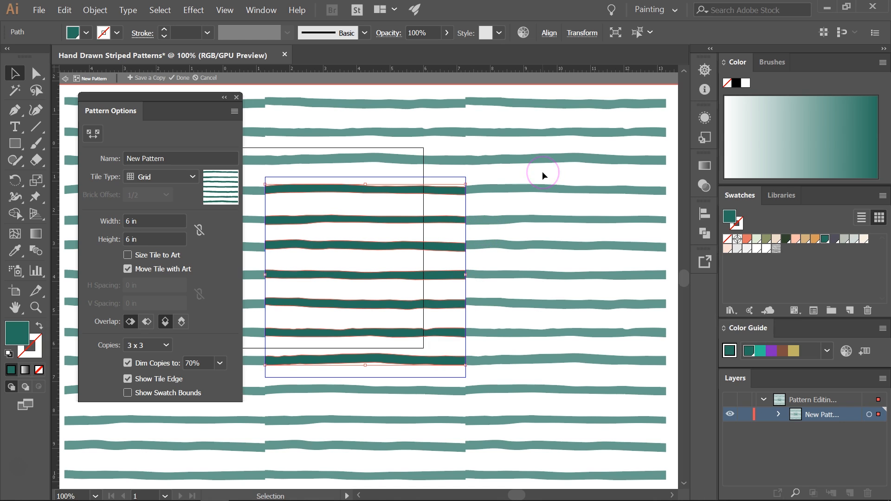
pyautogui.moveTo(542, 176)
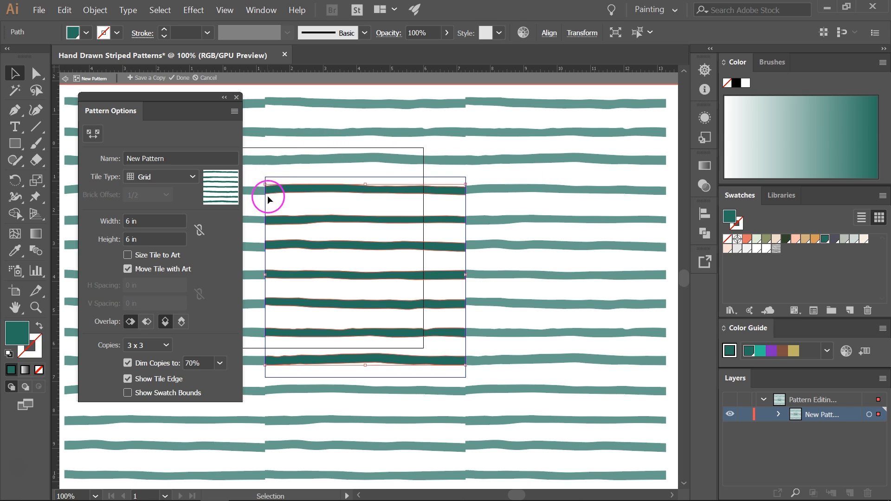
pyautogui.moveTo(263, 102)
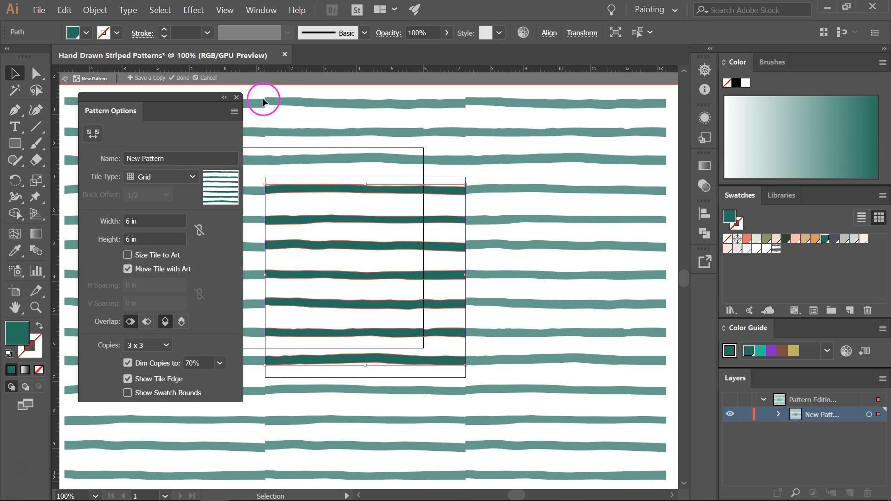
pyautogui.moveTo(271, 101)
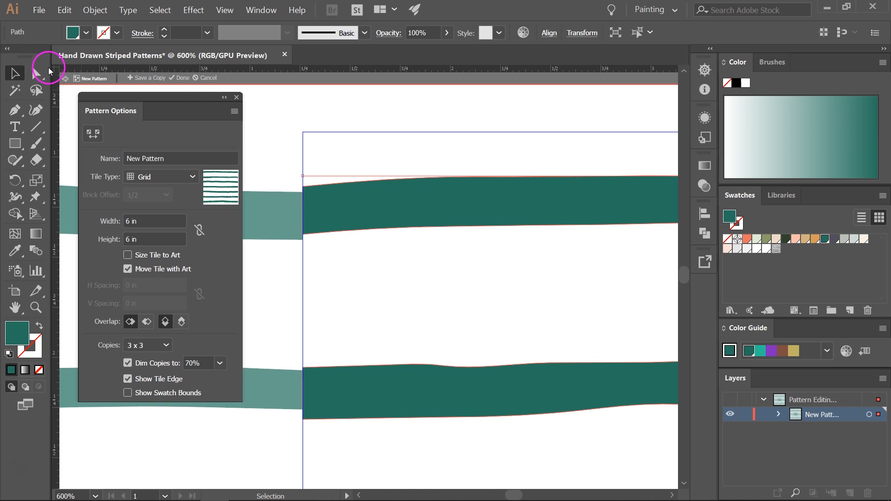
# - With Direct Selection, lower the top stripe's lower-left point and smooth its upper edge
pyautogui.click(35, 73)
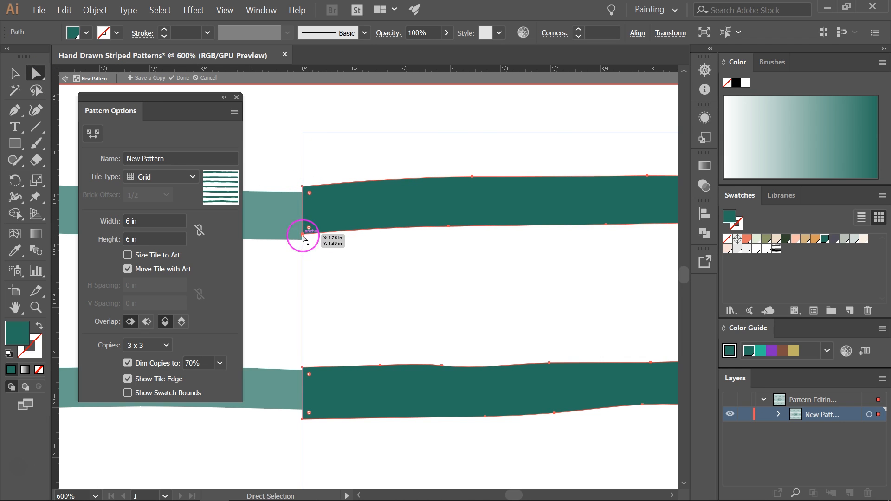
pyautogui.click(302, 235)
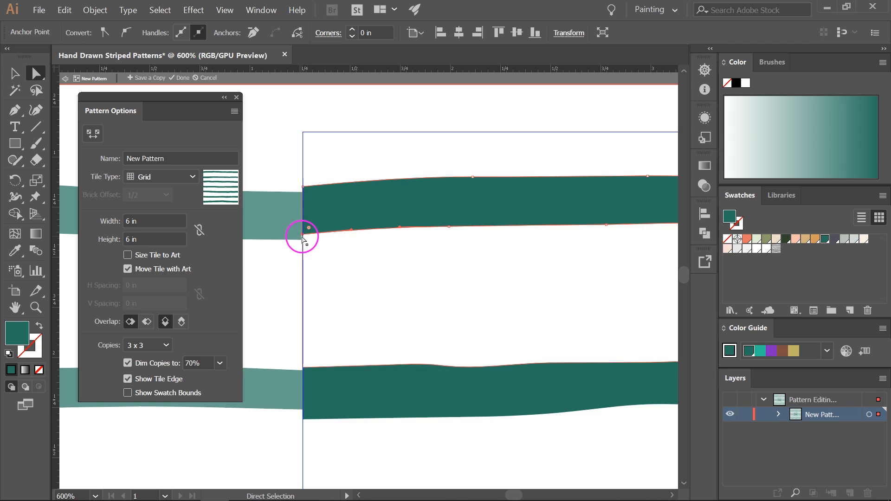
pyautogui.moveTo(302, 229); pyautogui.dragTo(304, 243)
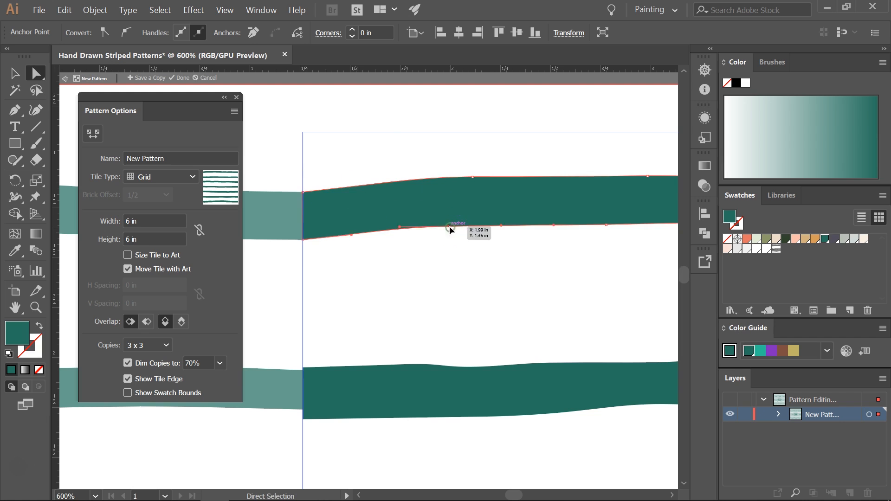
pyautogui.moveTo(452, 230); pyautogui.dragTo(452, 168)
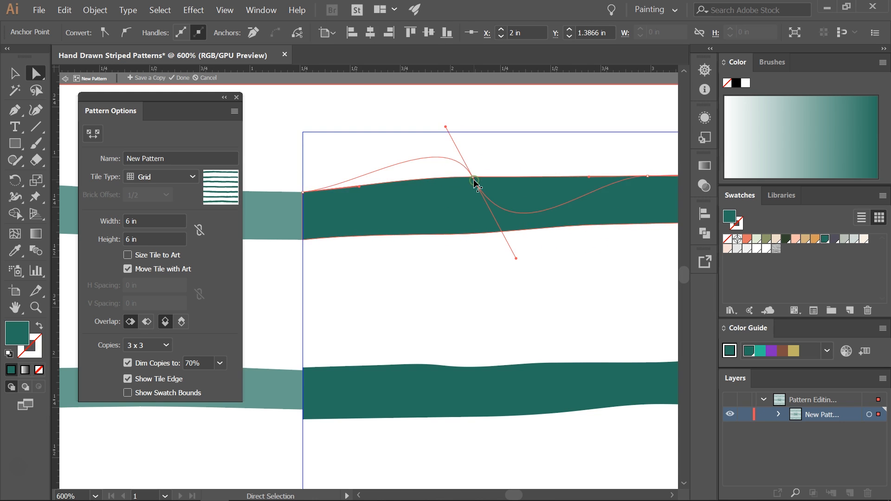
pyautogui.moveTo(474, 182); pyautogui.dragTo(475, 179)
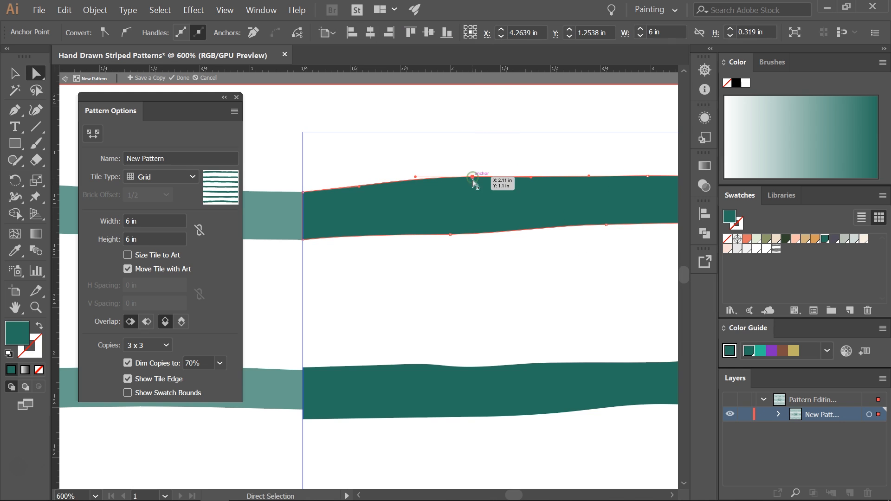
pyautogui.click(437, 164)
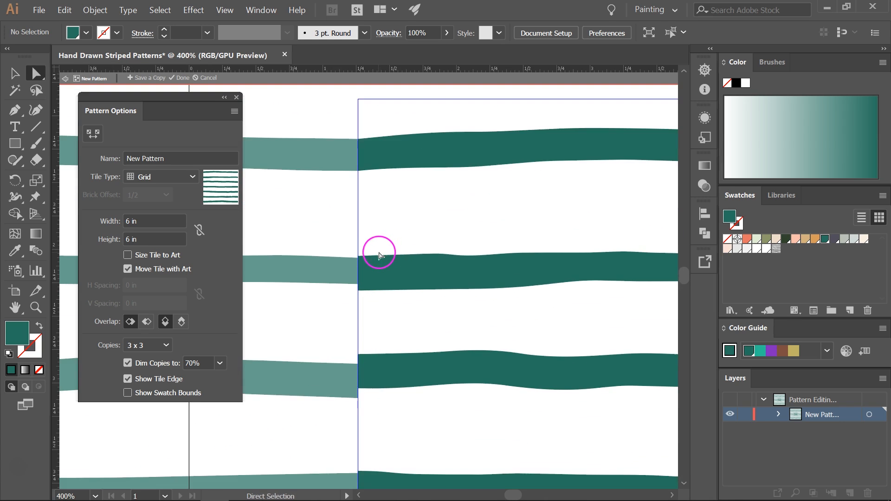
# - Reshape the teal stripe's left end and upper and lower edges, removing extra anchor points
pyautogui.click(378, 255)
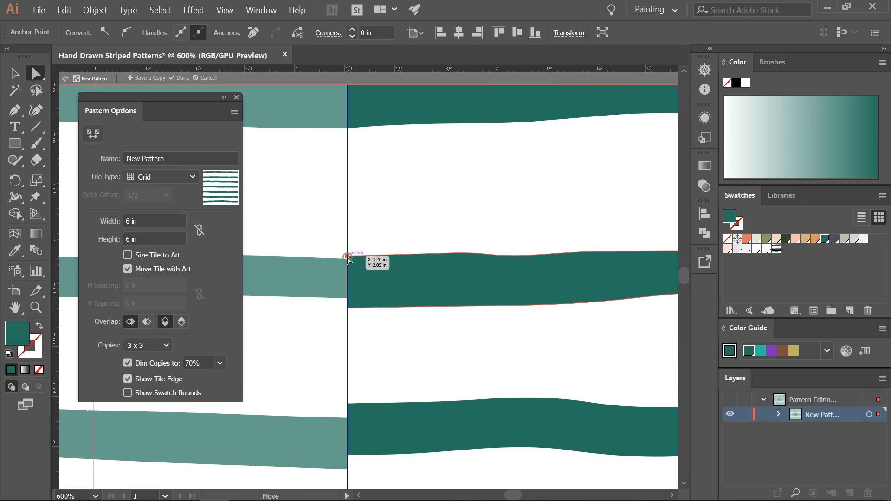
pyautogui.moveTo(346, 257); pyautogui.dragTo(347, 310)
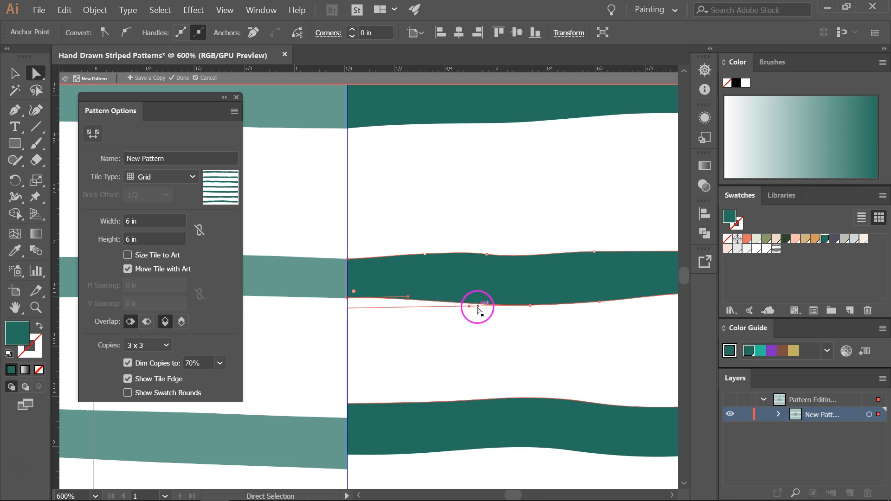
pyautogui.moveTo(478, 307); pyautogui.dragTo(489, 254)
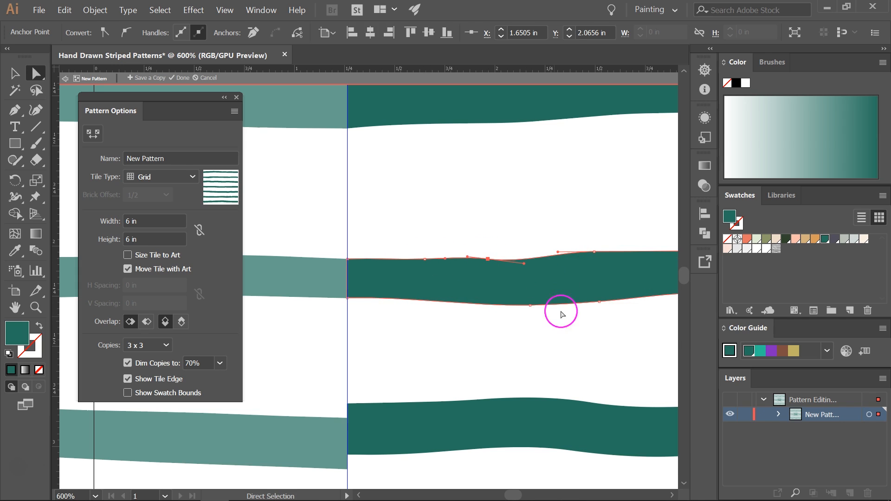
pyautogui.moveTo(560, 312); pyautogui.dragTo(530, 304)
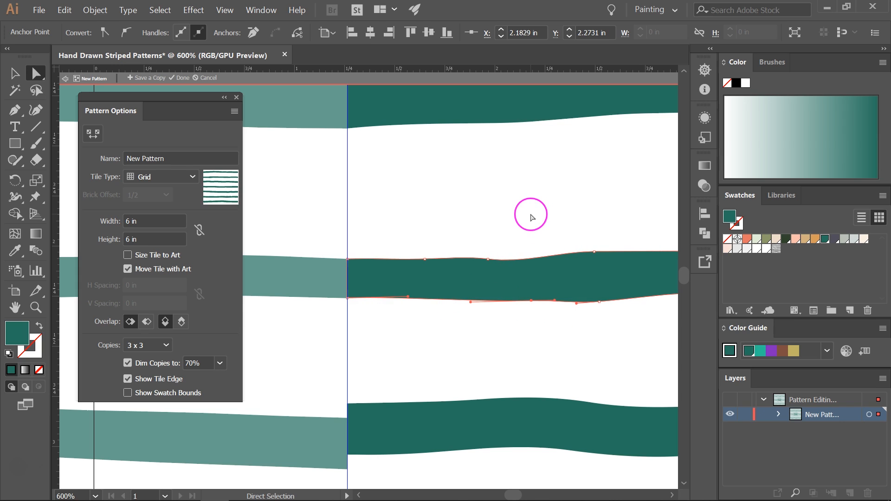
pyautogui.moveTo(494, 266)
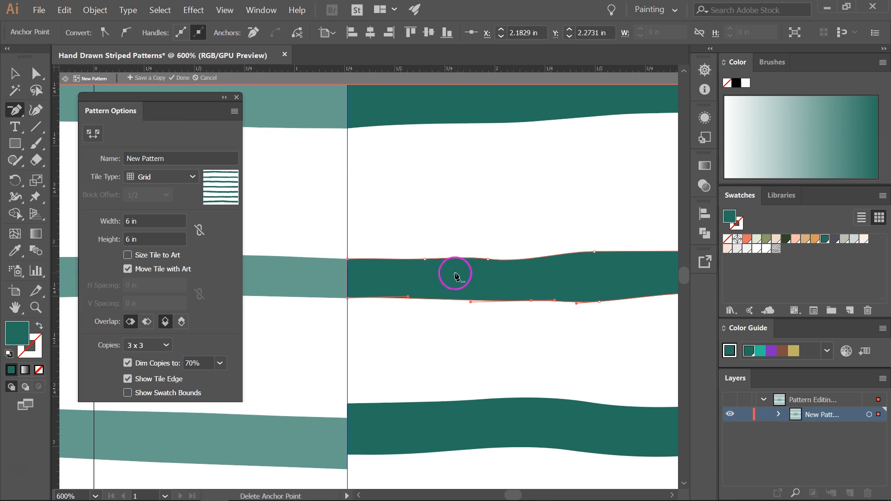
pyautogui.moveTo(454, 276); pyautogui.dragTo(487, 268)
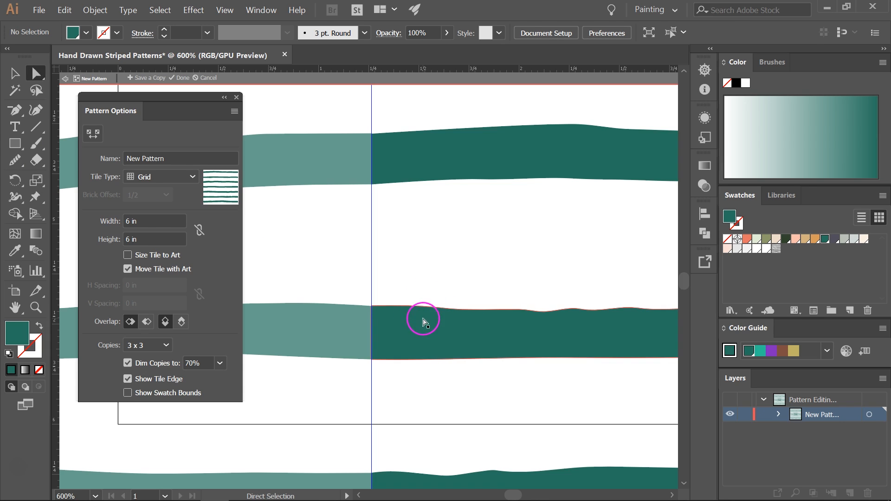
# - Select the teal stripe and run the Smooth tool along its bumpy top edge
pyautogui.click(14, 161)
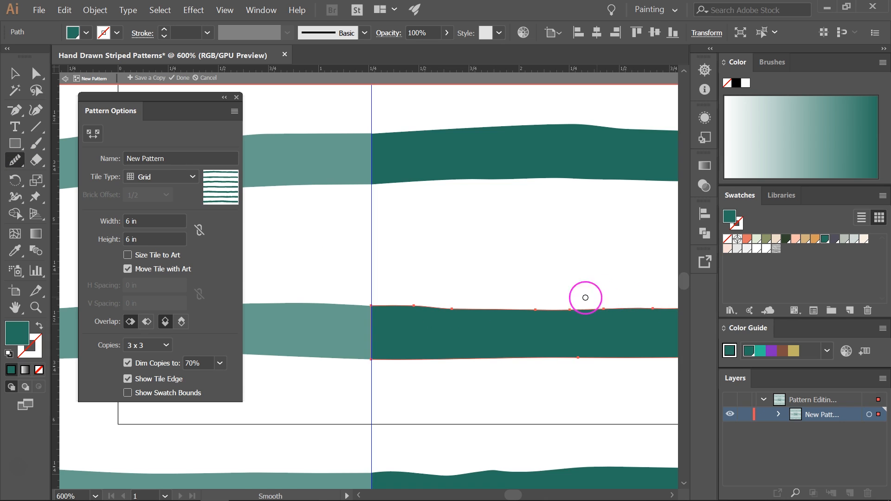
pyautogui.moveTo(377, 306)
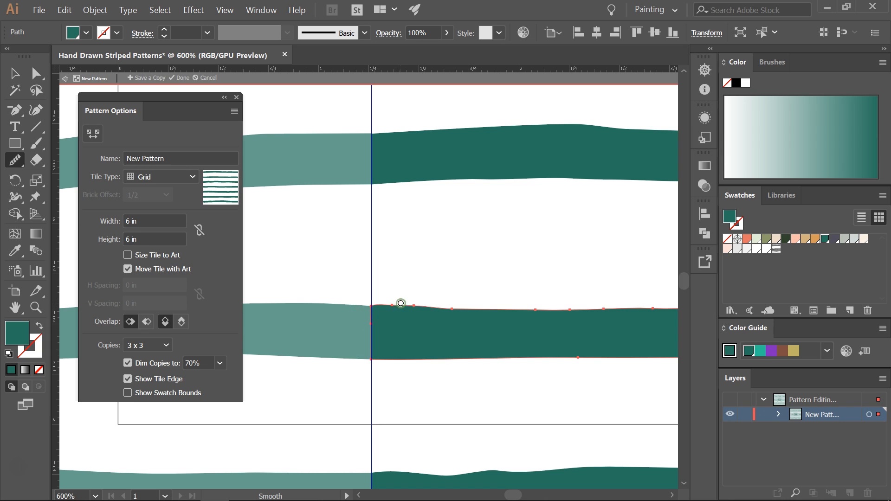
pyautogui.moveTo(401, 303); pyautogui.dragTo(376, 307)
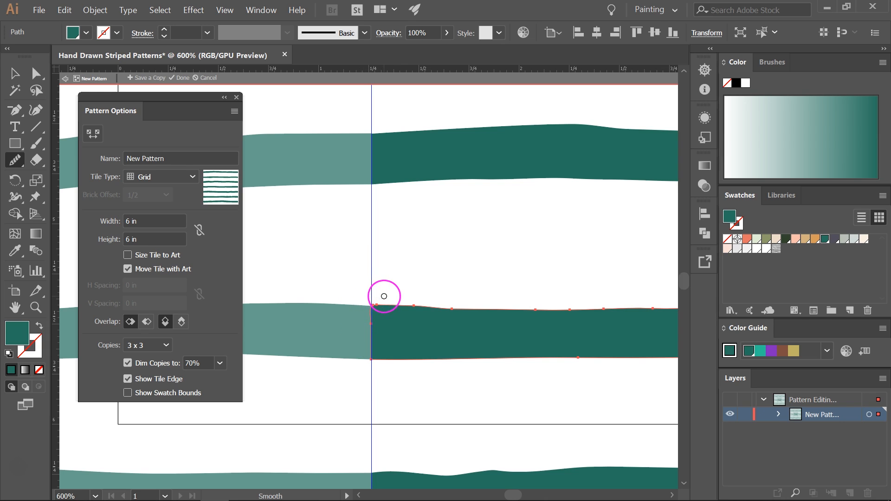
pyautogui.moveTo(401, 268)
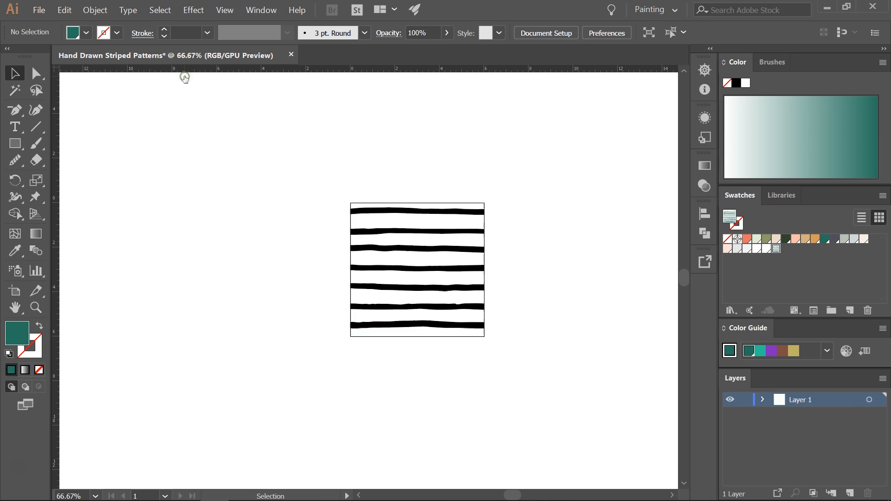
# - Apply the teal stripe swatch as fill, check its tile height, and exit pattern editing
pyautogui.click(778, 249)
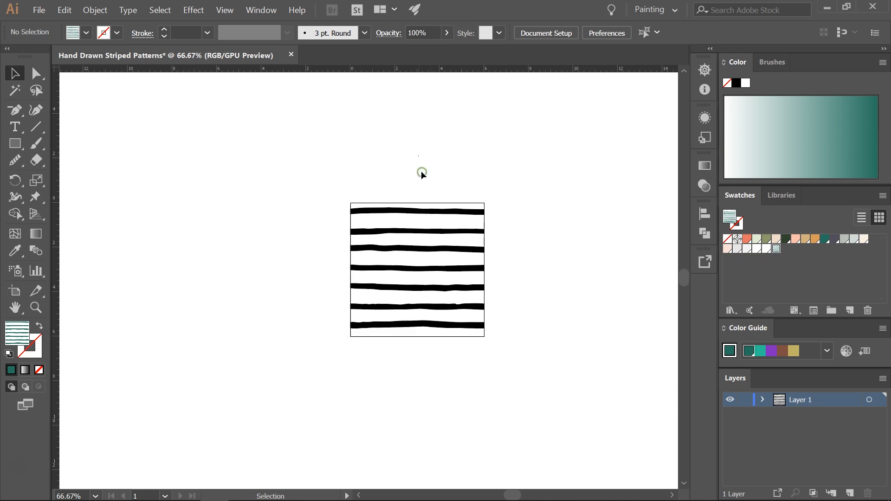
pyautogui.click(418, 268)
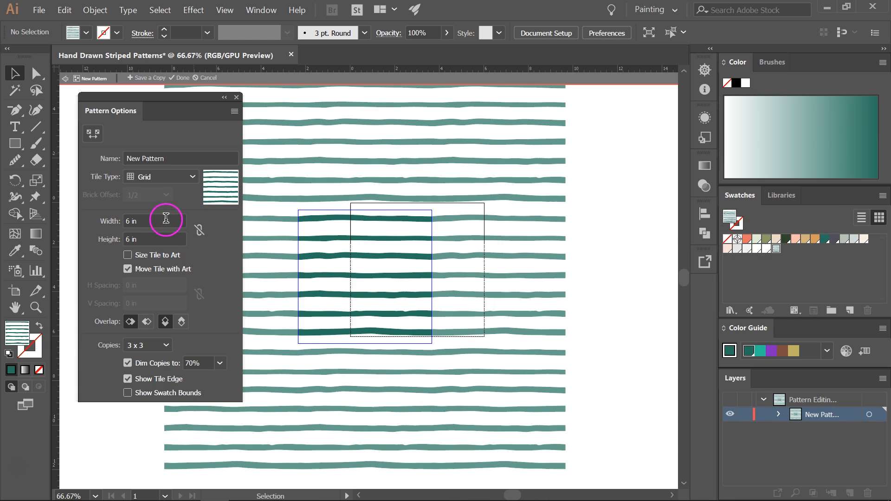
pyautogui.click(154, 239)
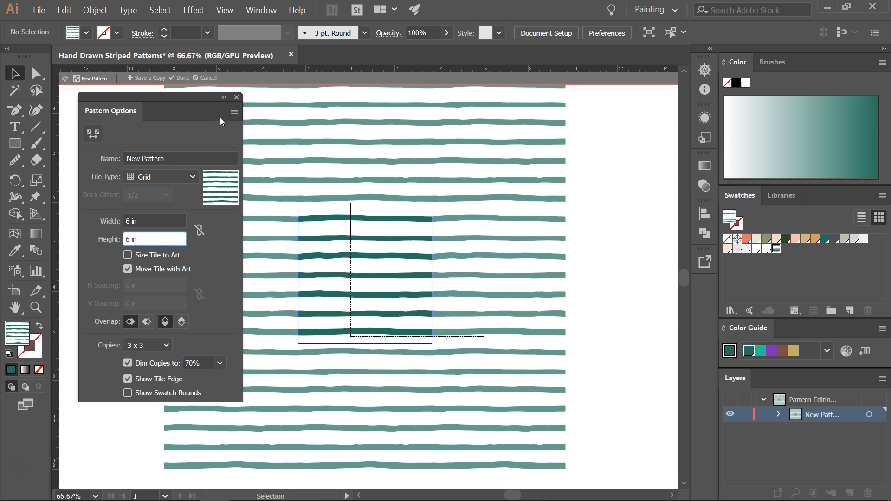
pyautogui.click(181, 78)
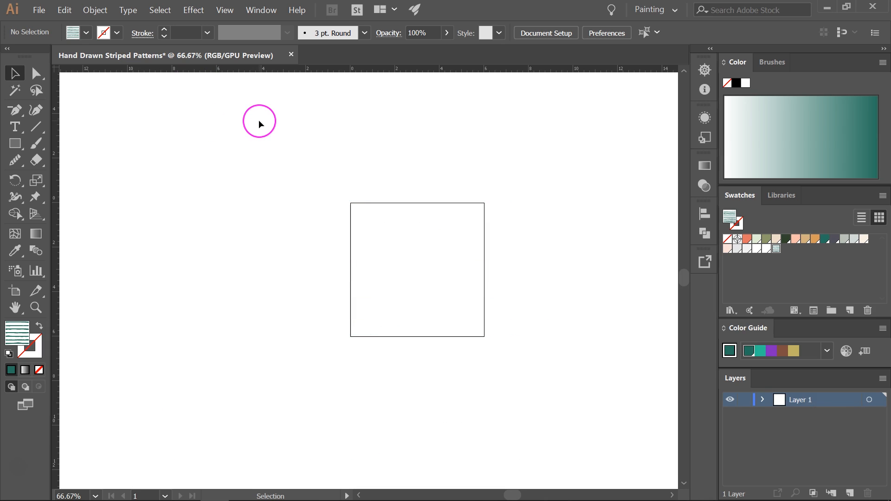
# - Create a 6 × 6 in teal-pattern square centered over the square outline
pyautogui.click(15, 144)
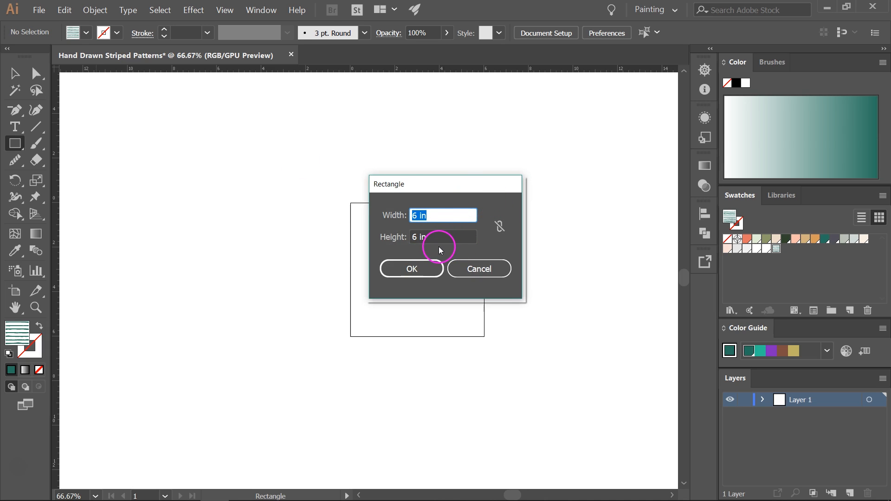
pyautogui.click(411, 268)
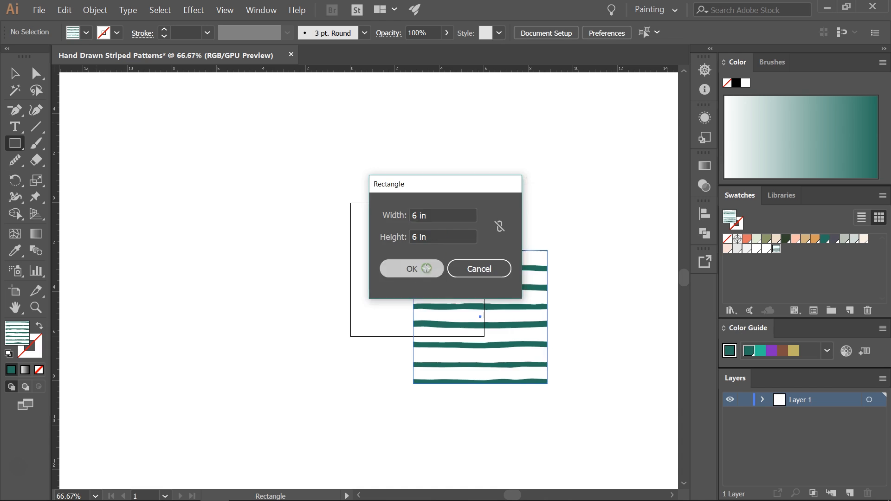
pyautogui.click(411, 268)
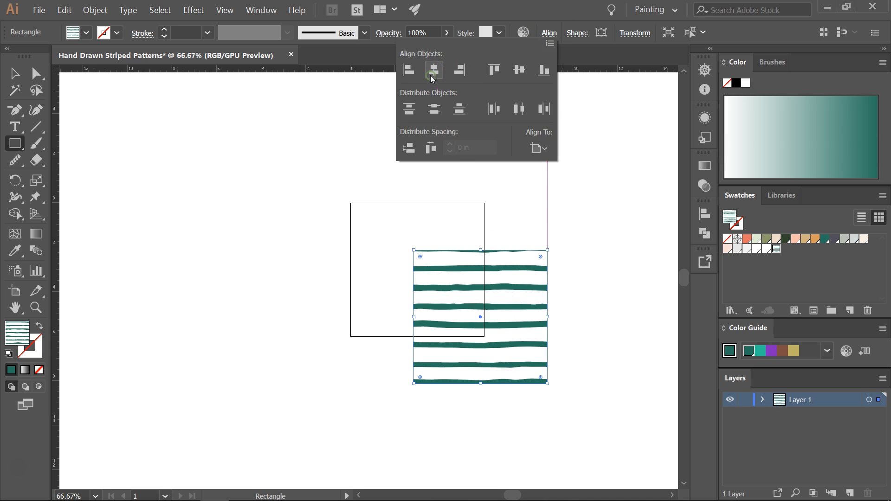
pyautogui.click(433, 70)
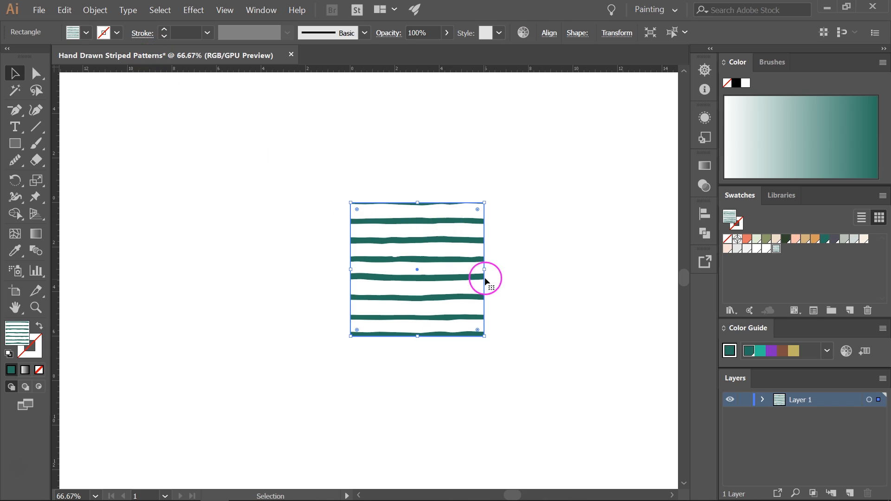
pyautogui.click(95, 10)
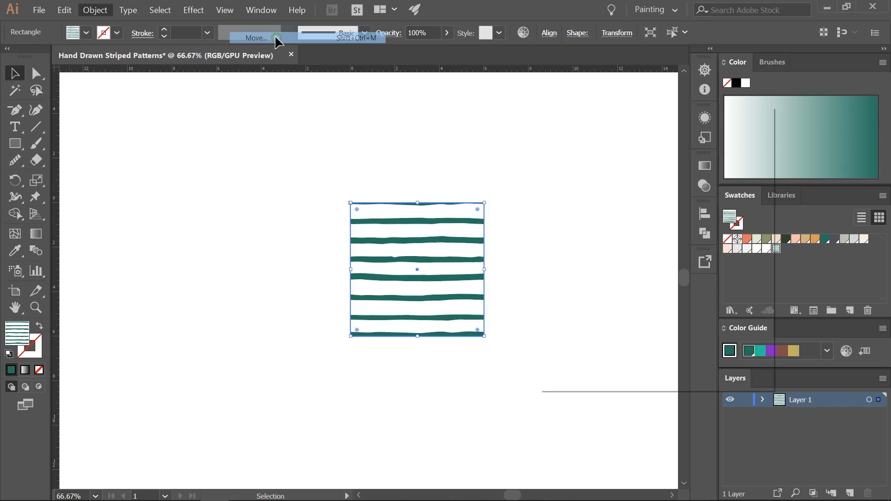
# - Copy the pattern square 6 in to the right and -6 in to the left
pyautogui.click(255, 37)
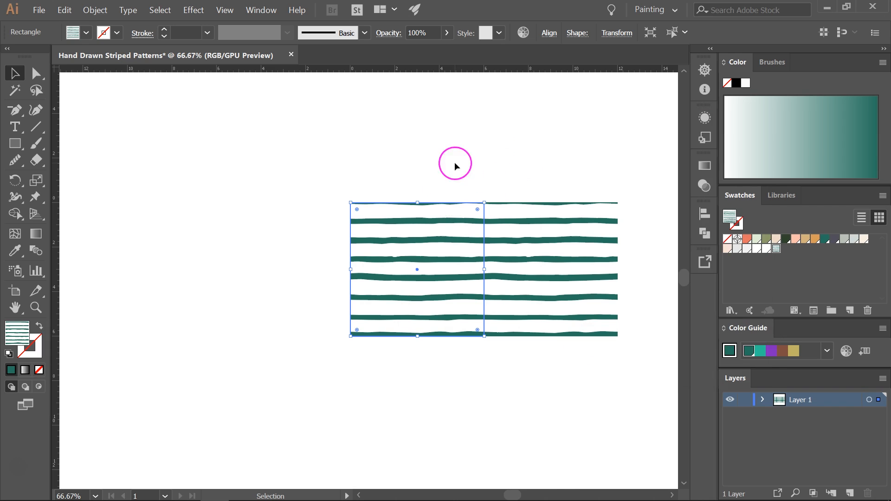
pyautogui.moveTo(405, 152)
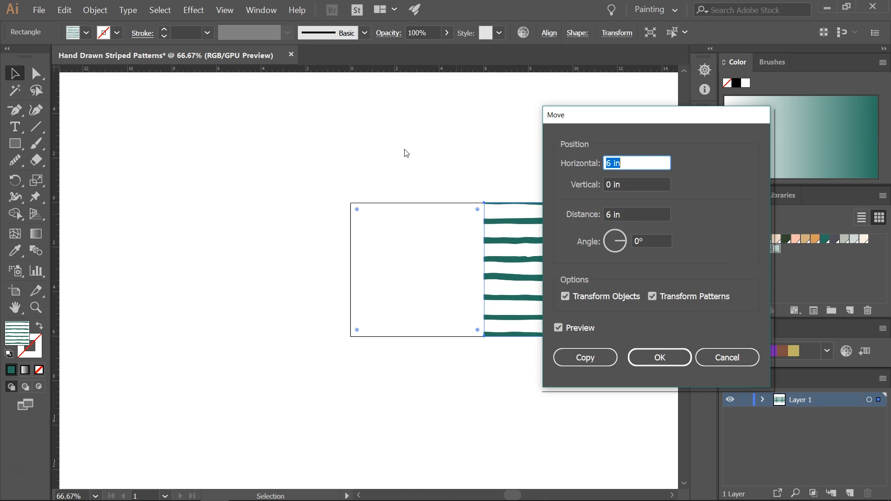
pyautogui.click(607, 163)
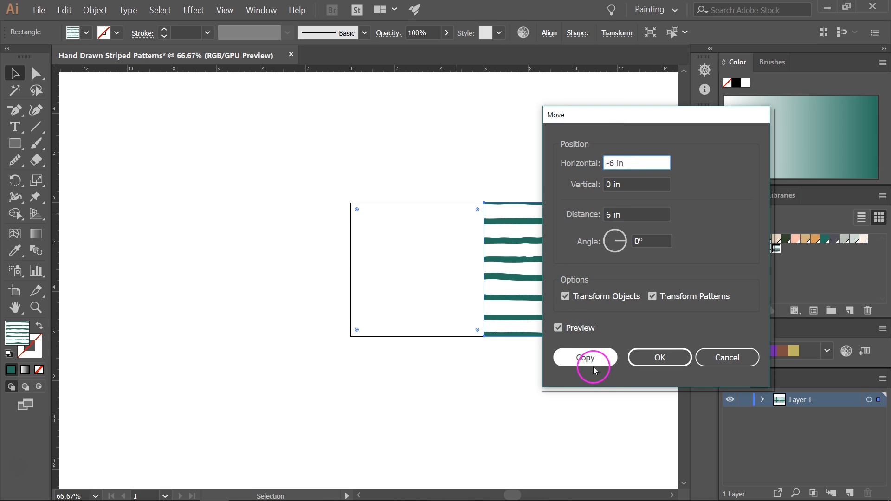
pyautogui.click(585, 358)
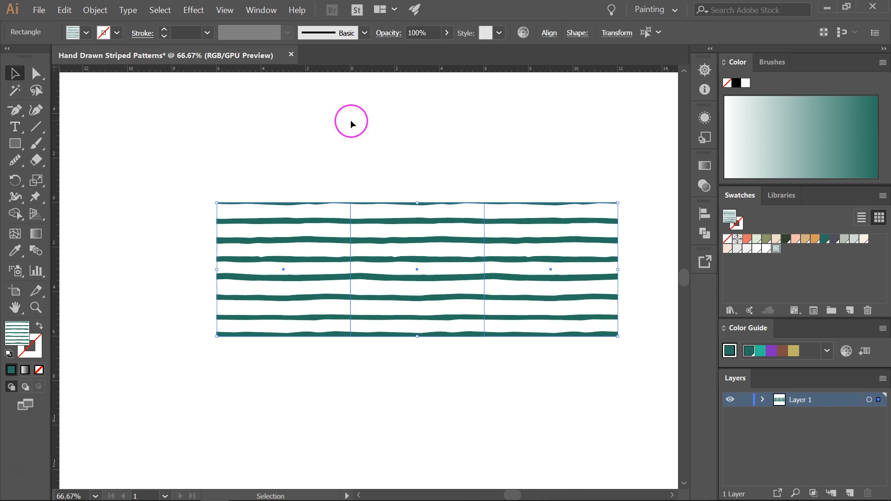
pyautogui.moveTo(510, 363)
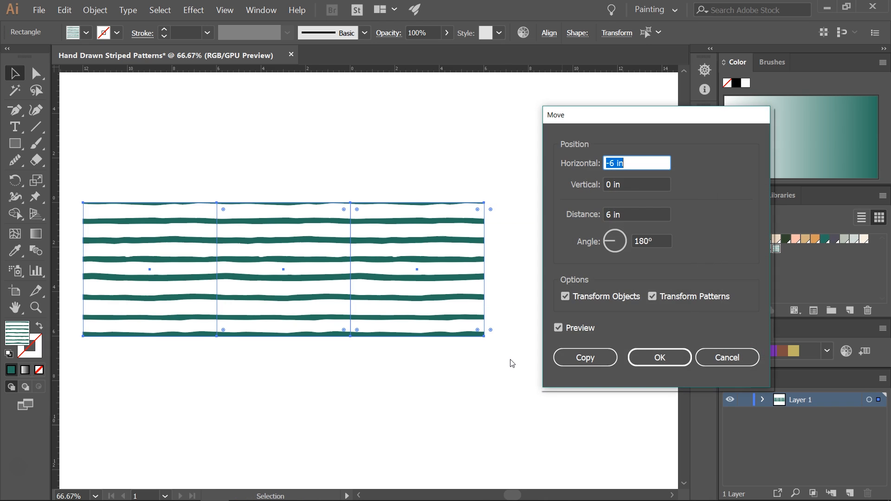
# - Copy the three-tile row with horizontal 0 and vertical 6 in offsets
pyautogui.write('0')
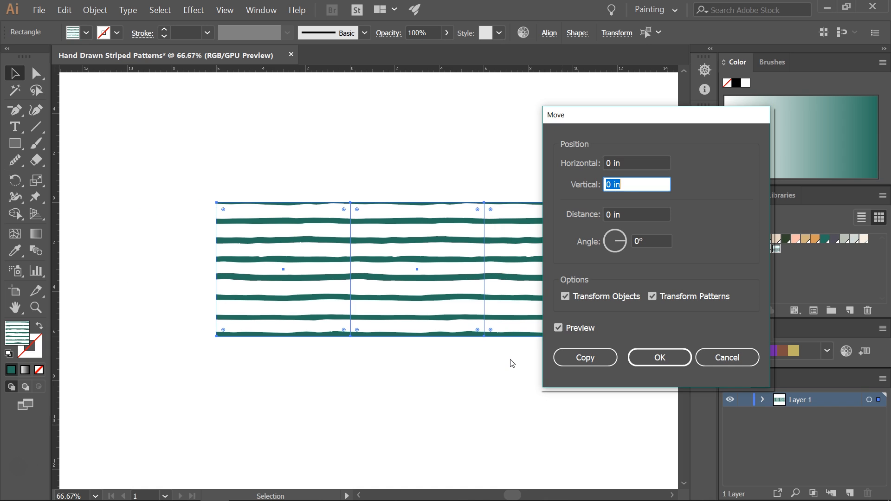
pyautogui.write('-6')
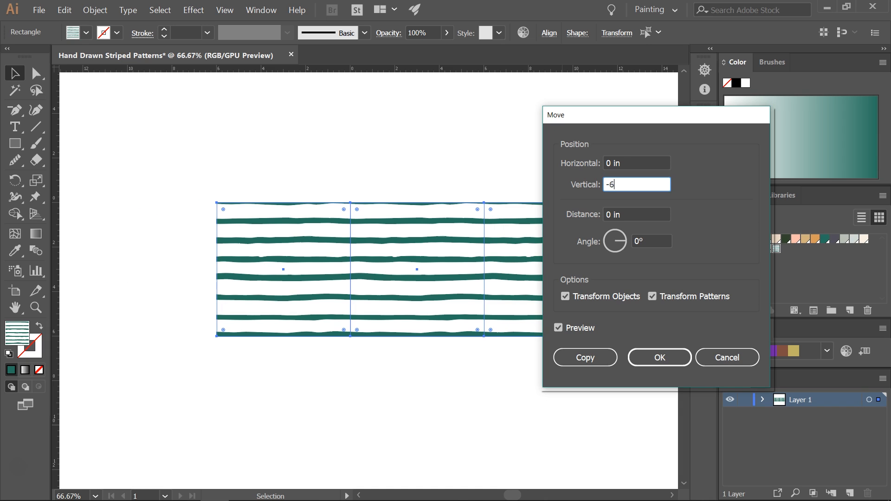
pyautogui.write('6')
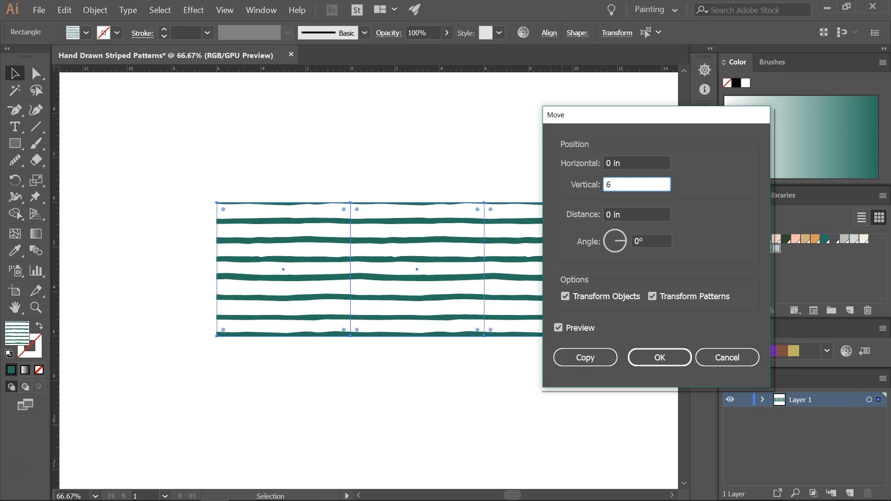
pyautogui.click(659, 357)
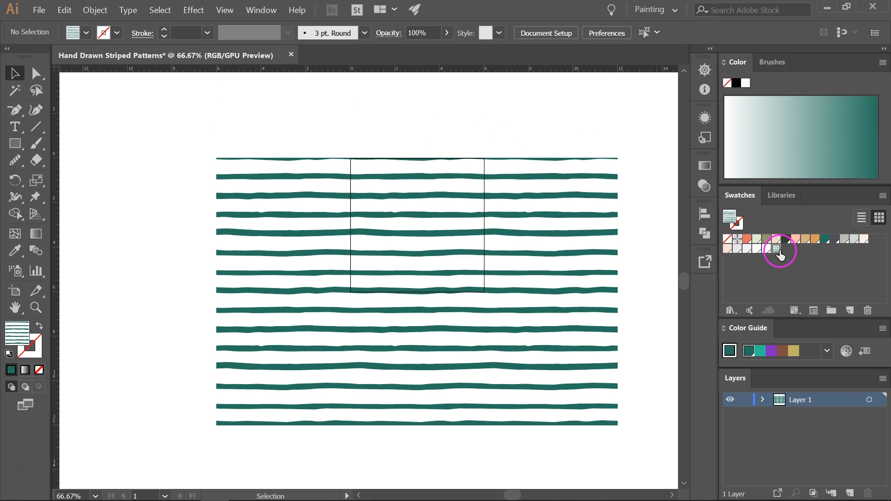
# - Open the teal stripe pattern for editing and recolour all its stripes mustard
pyautogui.doubleClick(780, 250)
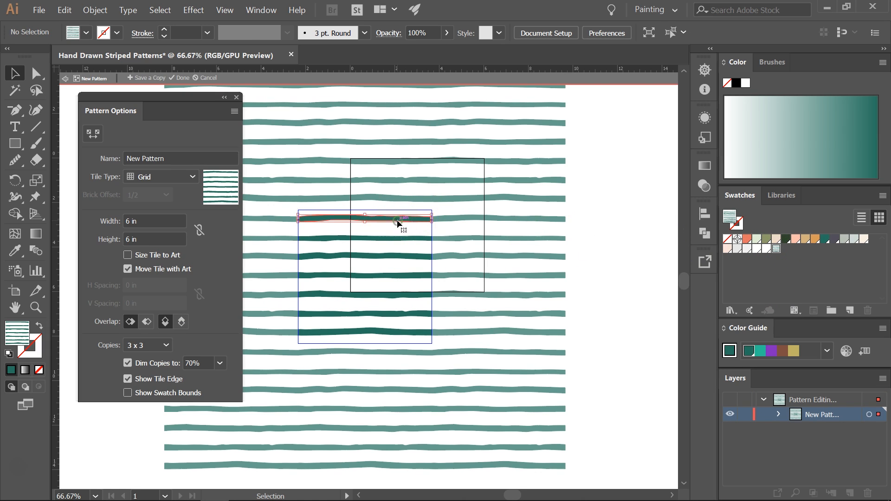
pyautogui.click(38, 73)
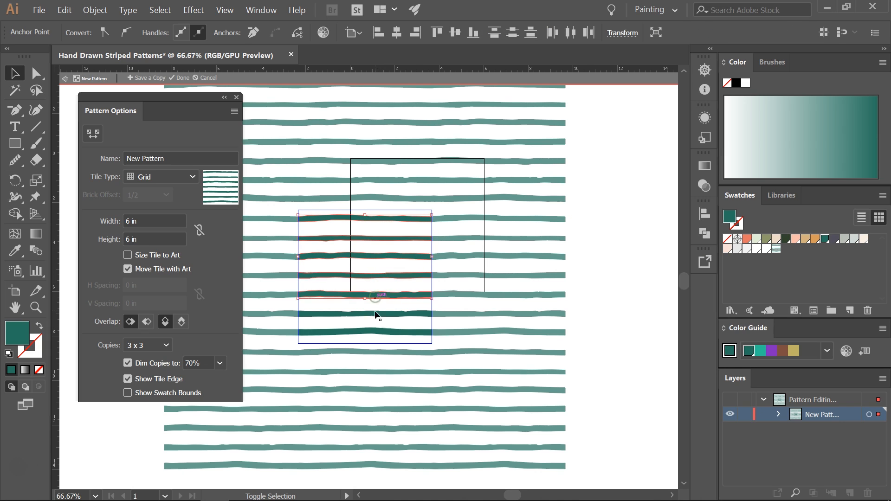
pyautogui.click(795, 238)
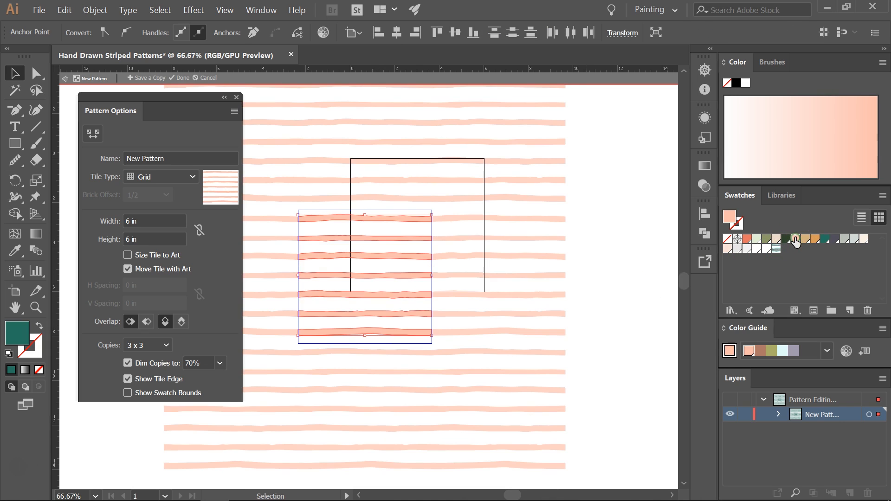
pyautogui.click(810, 238)
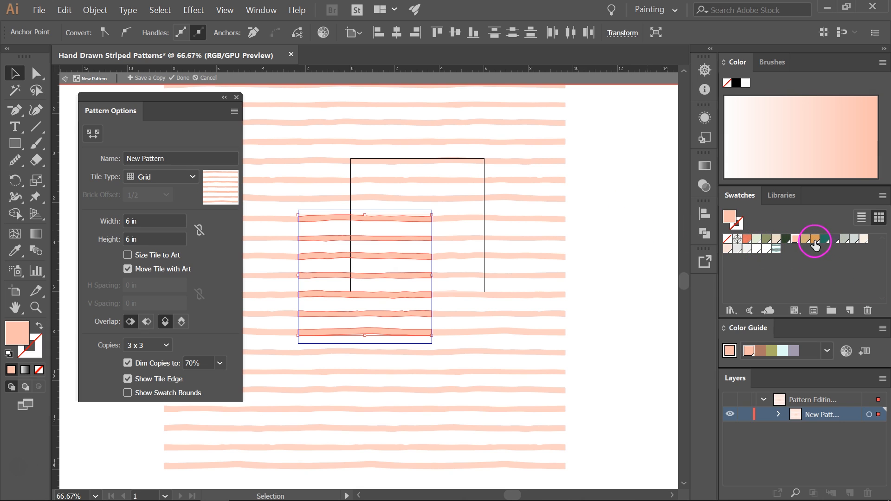
pyautogui.click(816, 240)
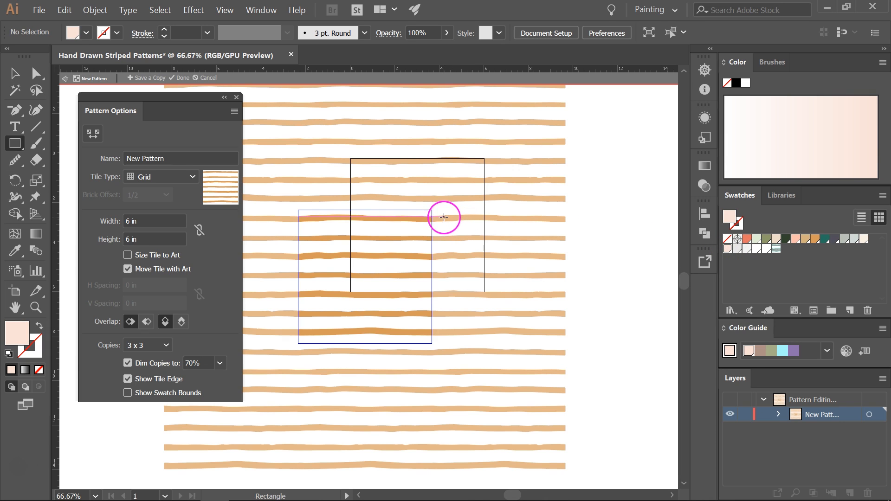
# - Draw a pale pink square over the pattern tile and send it behind the stripes
pyautogui.moveTo(443, 217); pyautogui.dragTo(333, 243)
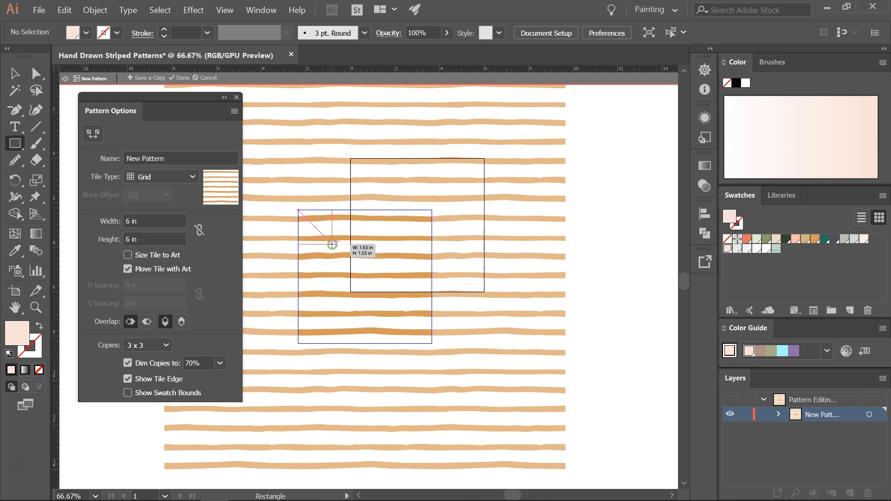
pyautogui.moveTo(332, 244); pyautogui.dragTo(432, 344)
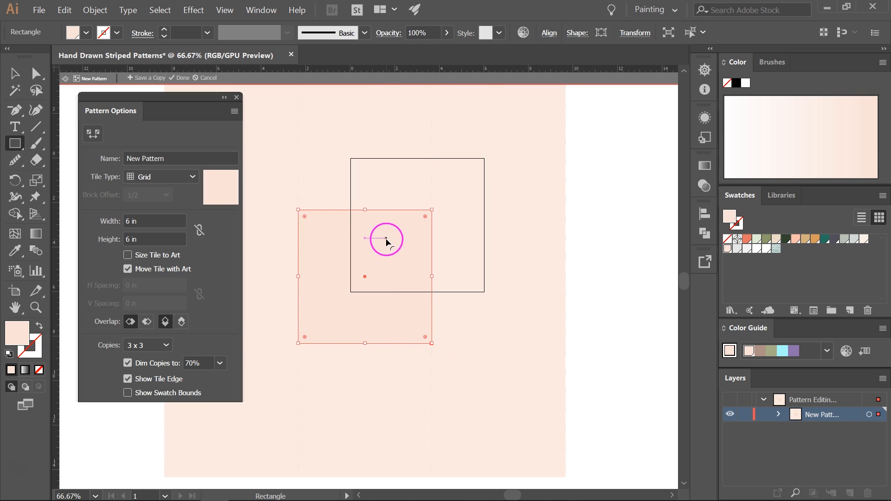
pyautogui.rightClick(387, 238)
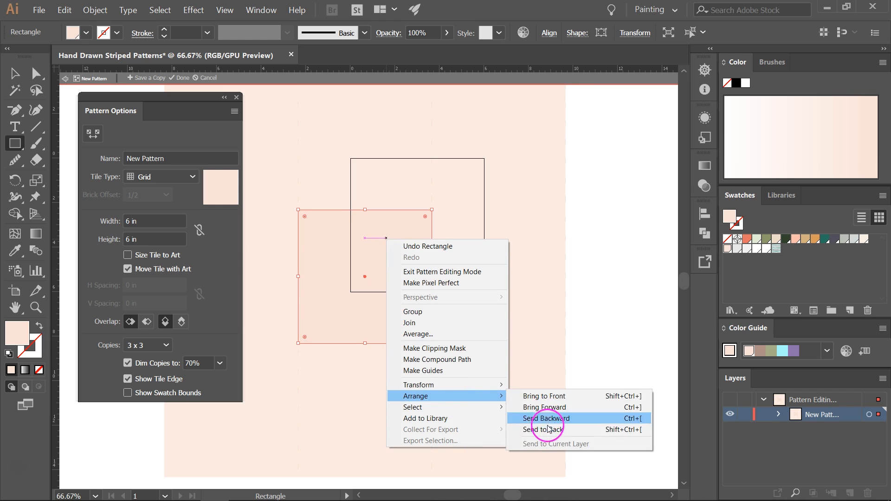
pyautogui.click(546, 419)
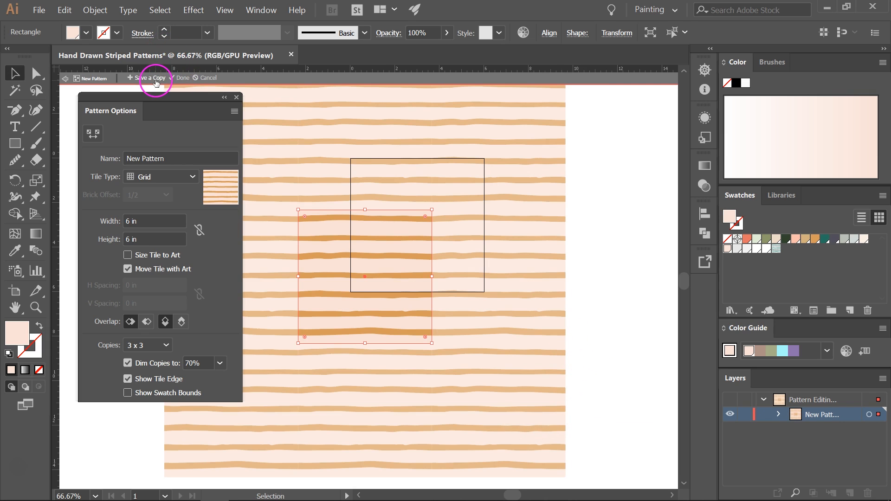
# - Save the mustard-on-pink stripes as a copy named New Pattern 2, then cancel editing
pyautogui.click(151, 78)
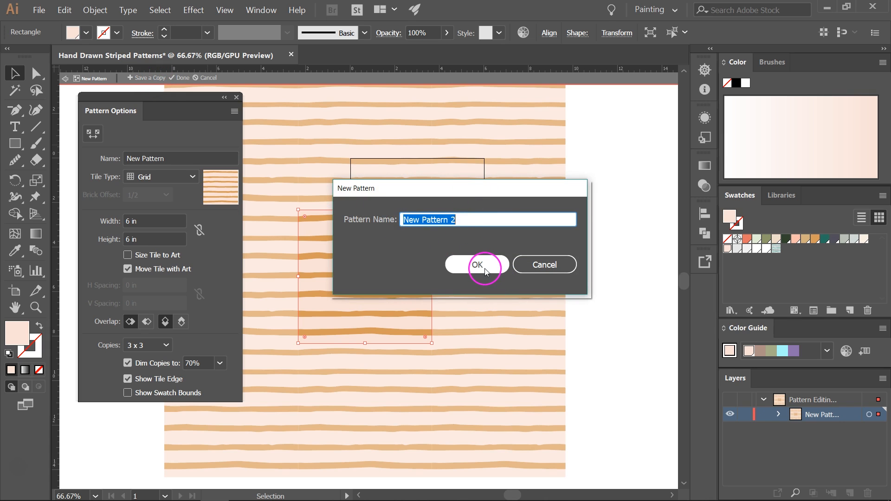
pyautogui.click(476, 265)
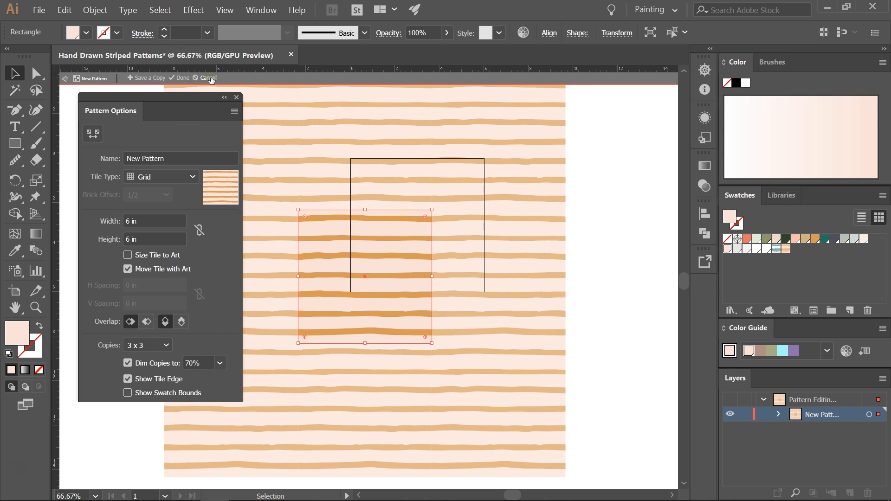
pyautogui.click(203, 78)
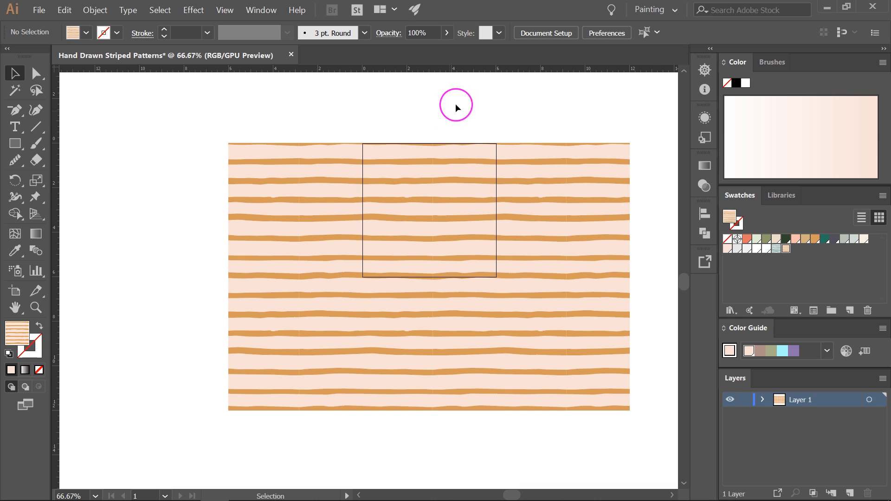
# - Open the teal stripe pattern and rotate its stripe group 90° into vertical lines
pyautogui.doubleClick(776, 249)
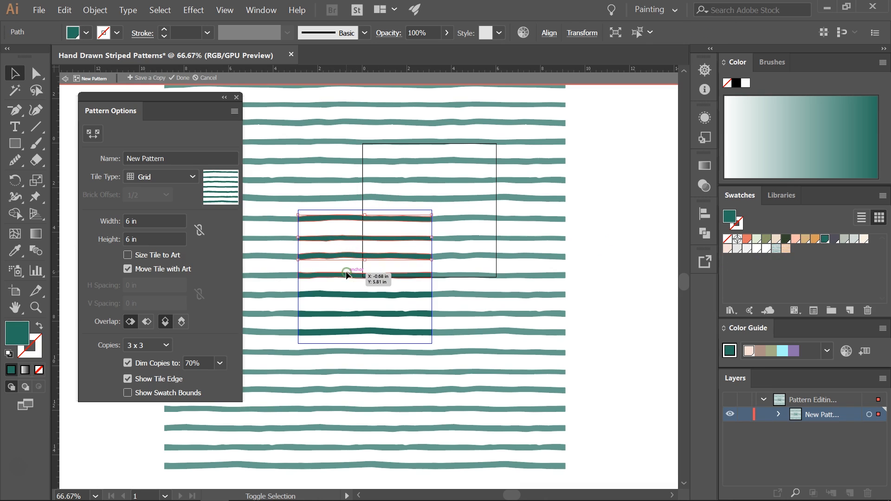
pyautogui.moveTo(347, 272); pyautogui.dragTo(340, 337)
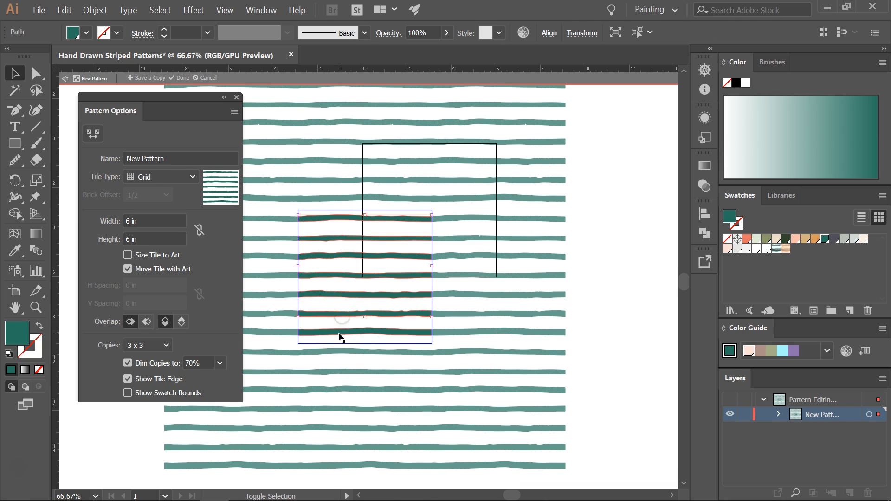
pyautogui.click(352, 215)
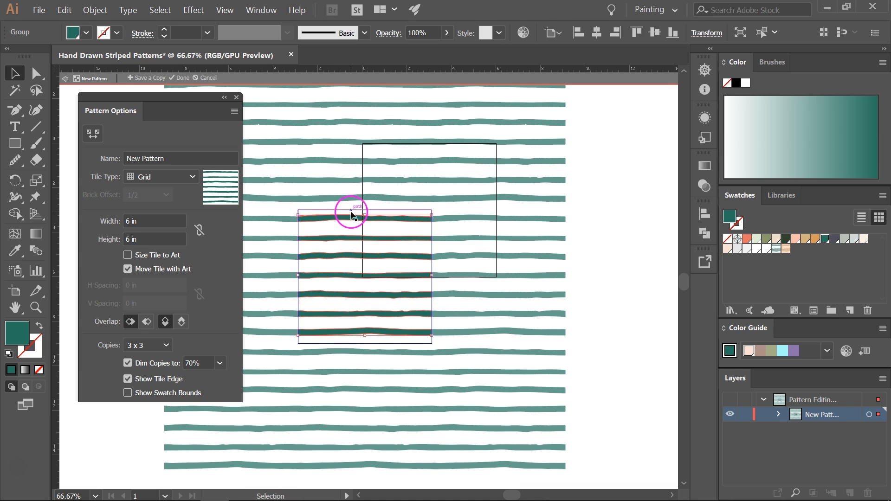
pyautogui.rightClick(352, 215)
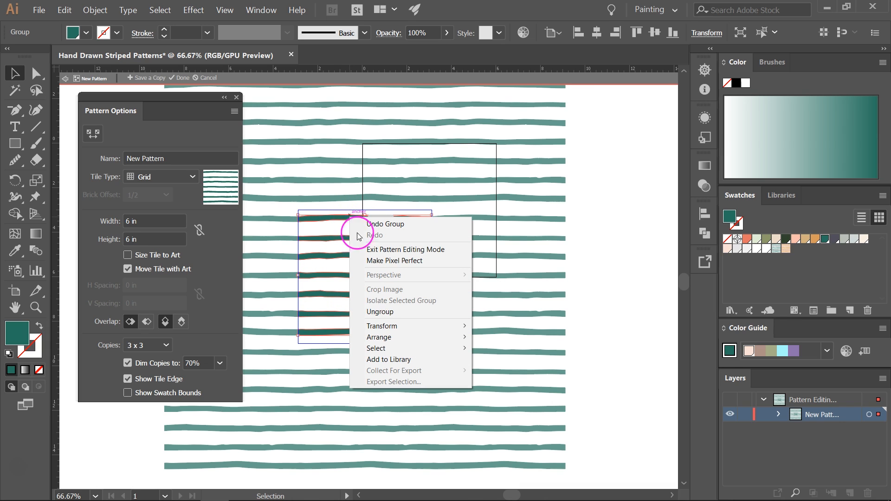
pyautogui.moveTo(382, 326)
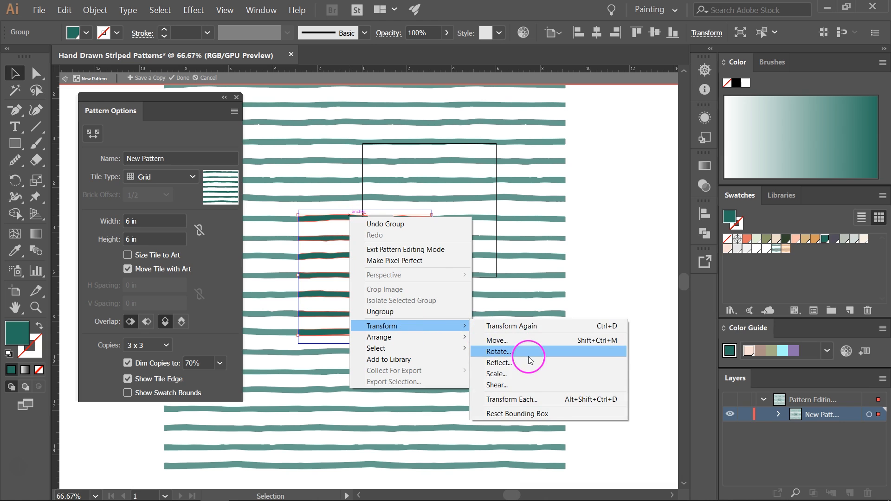
pyautogui.click(498, 351)
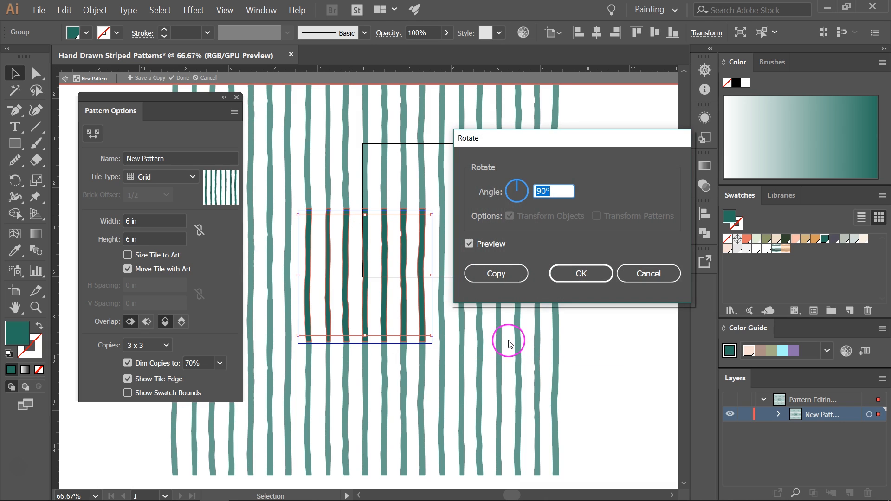
pyautogui.click(552, 190)
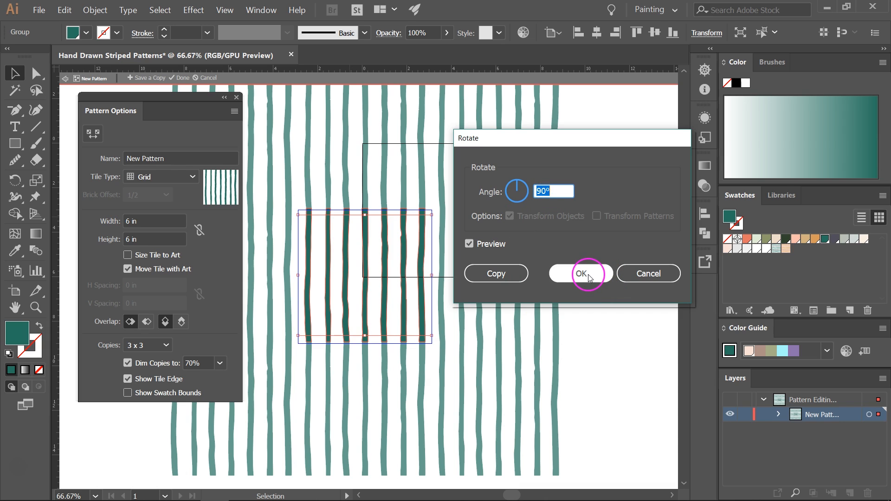
pyautogui.click(580, 274)
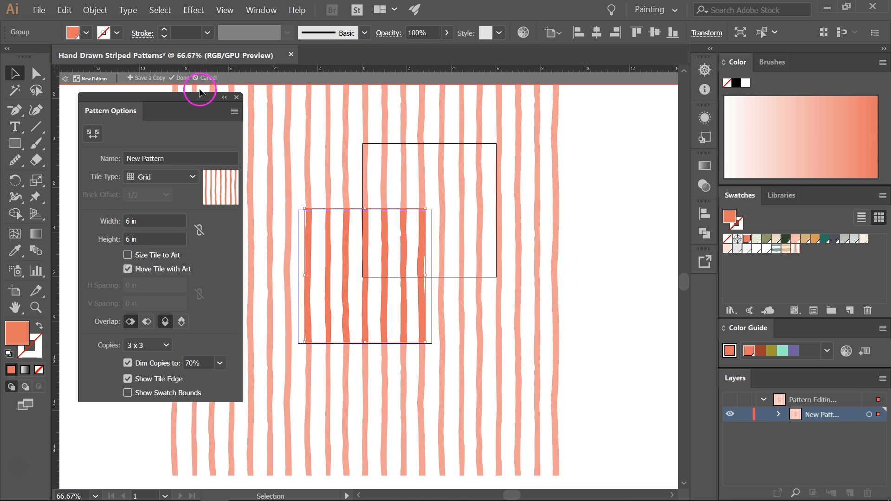
# - Save the coral vertical-stripe pattern and apply it to all six 6-in tiles
pyautogui.click(182, 78)
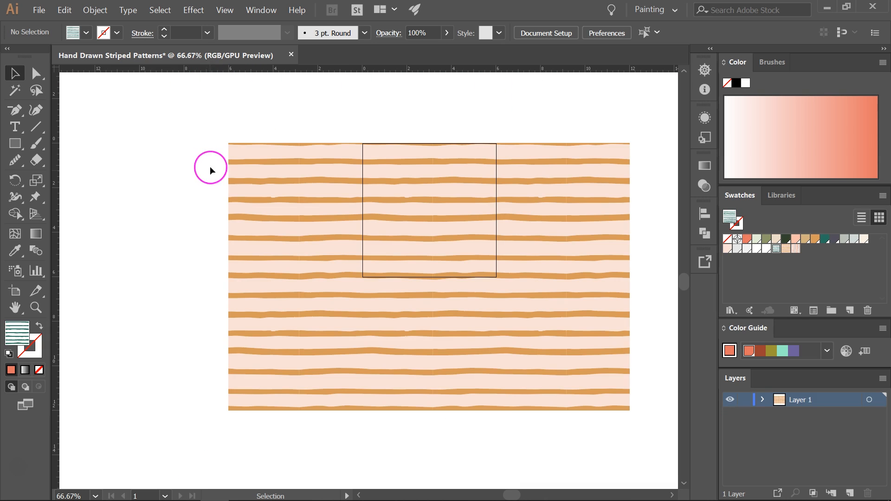
pyautogui.click(429, 210)
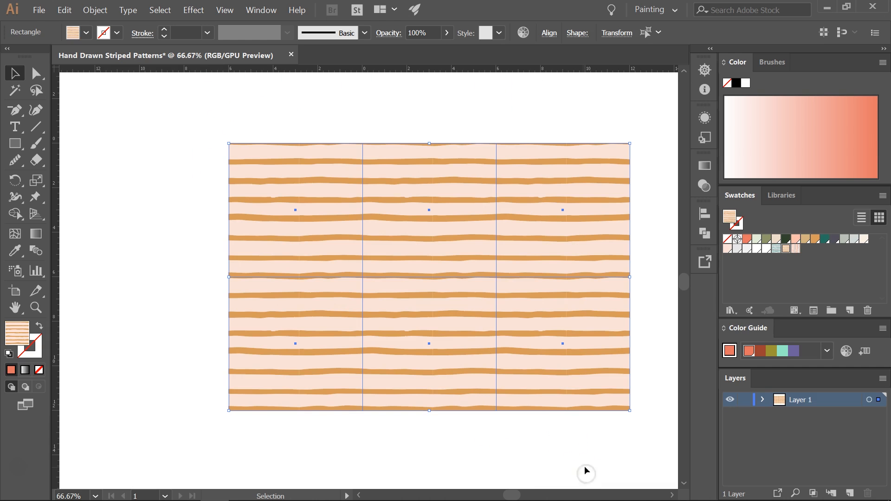
pyautogui.click(787, 249)
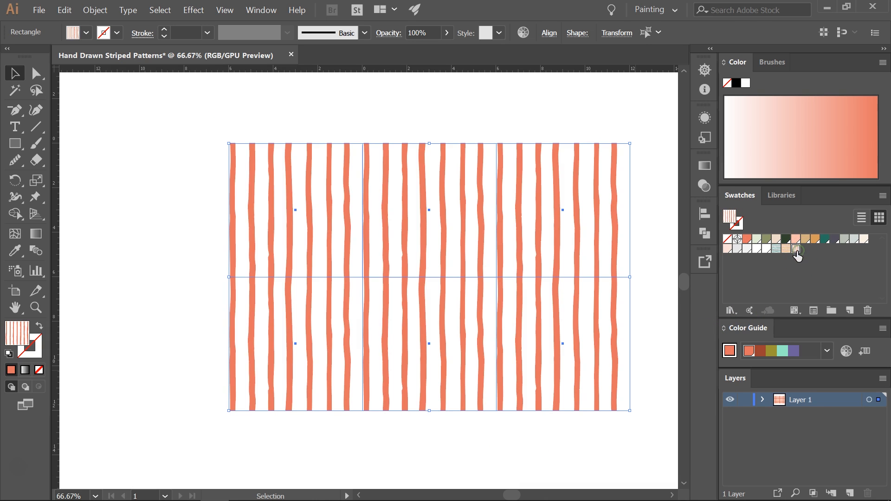